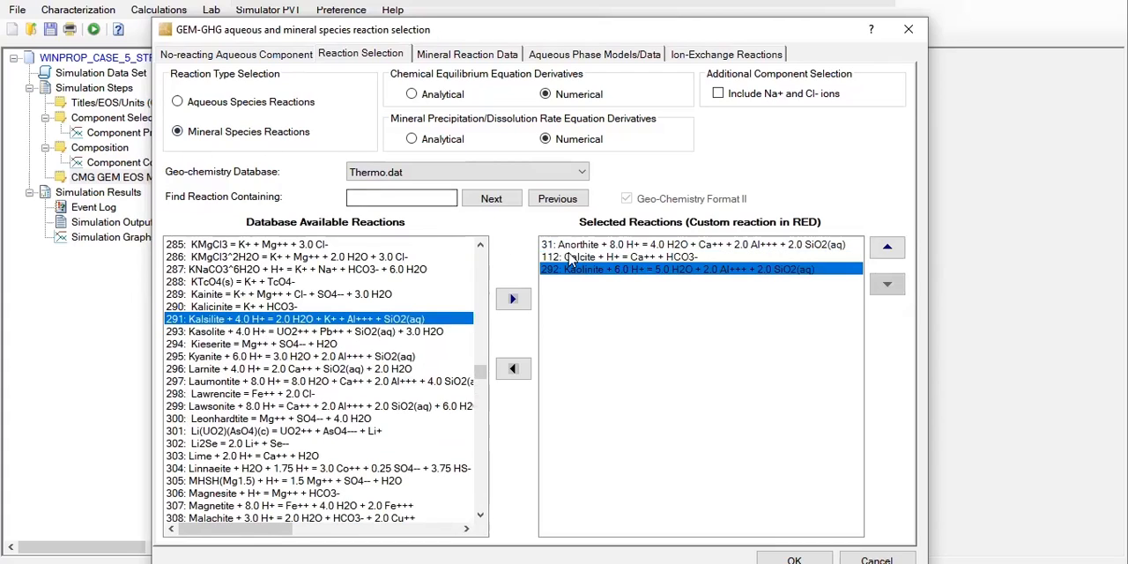
mouse_move(593, 267)
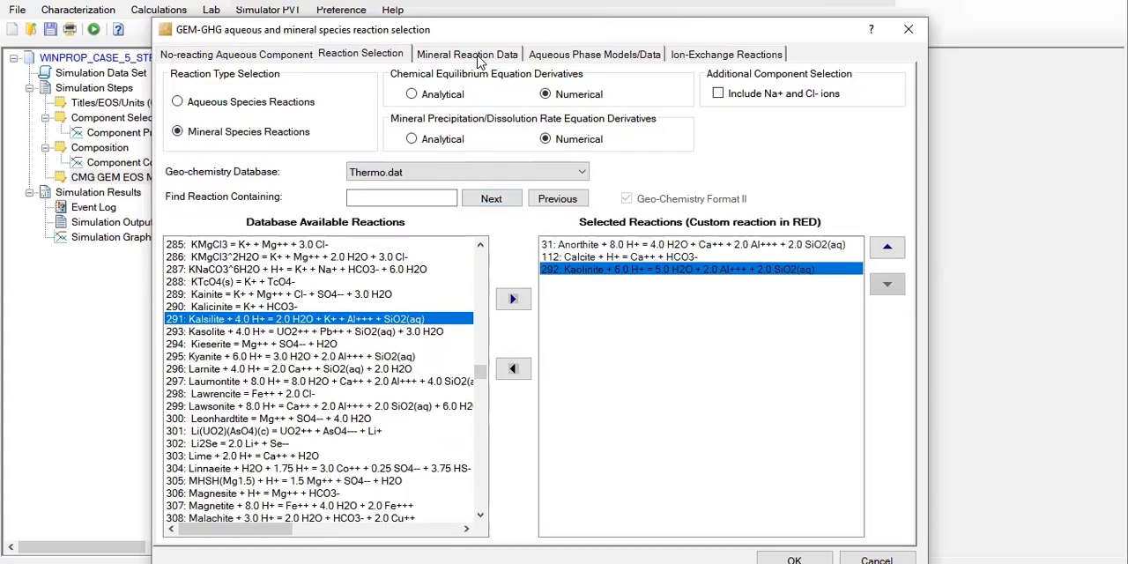
On the Mineral Reaction Data tab, set resistance factor calculation to the Kozeny-Carman formula.
left_click(465, 54)
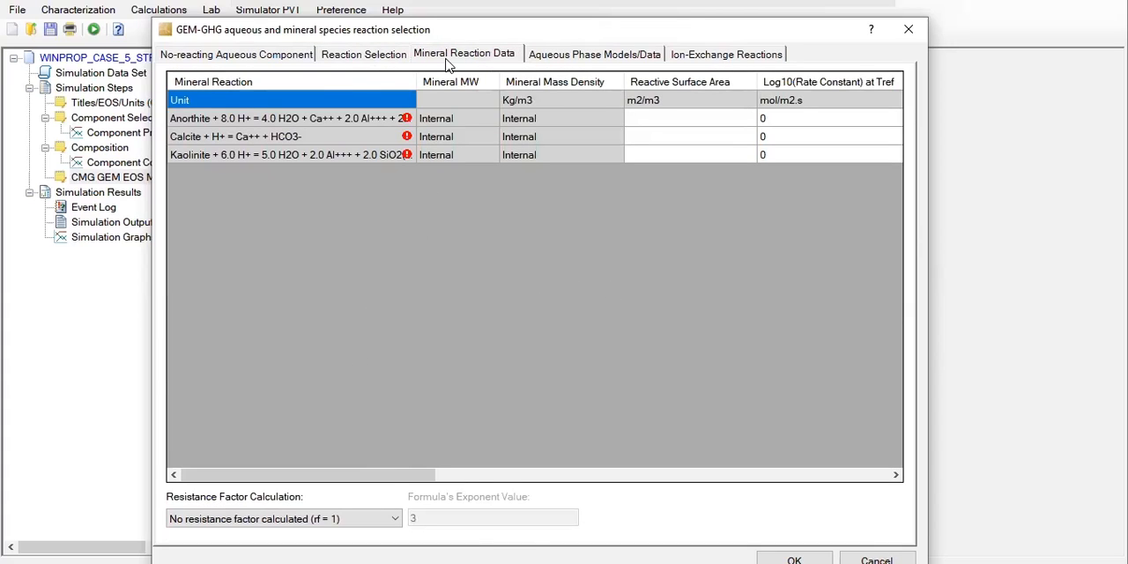
mouse_move(455, 69)
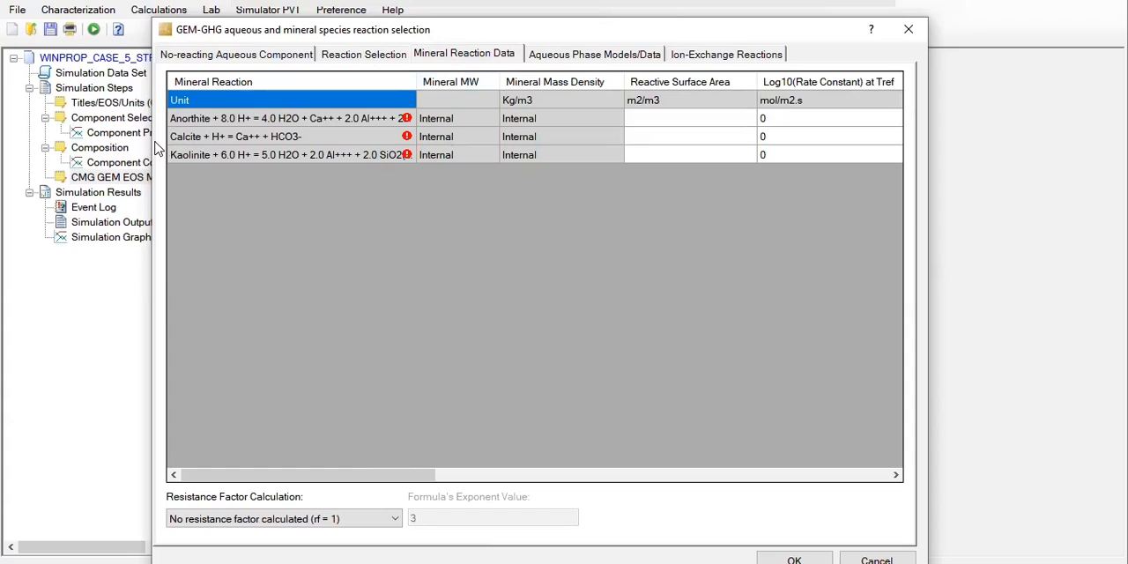
mouse_move(915, 157)
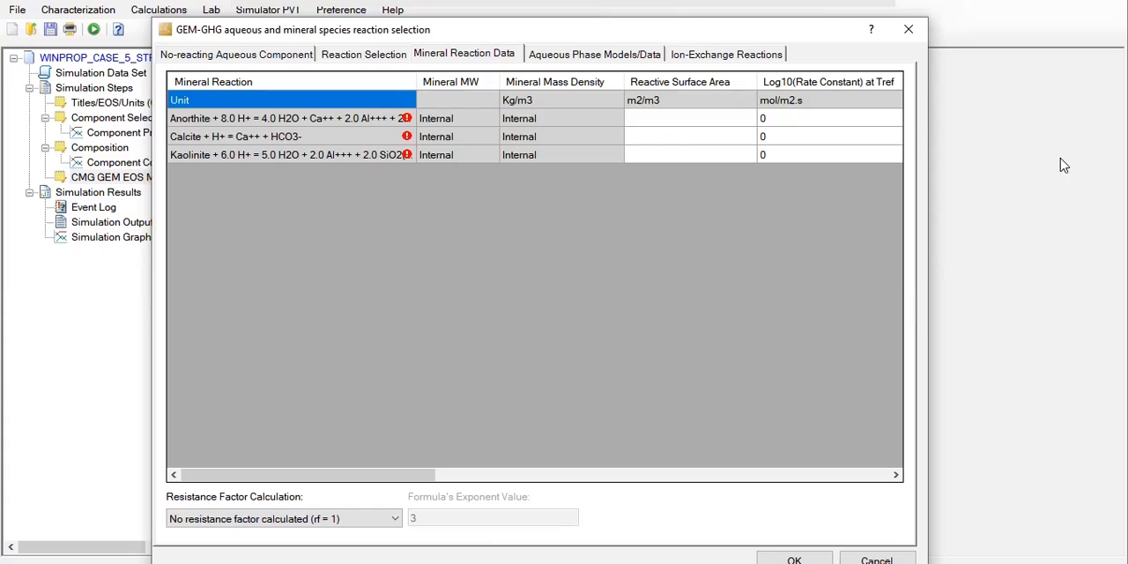
mouse_move(528, 278)
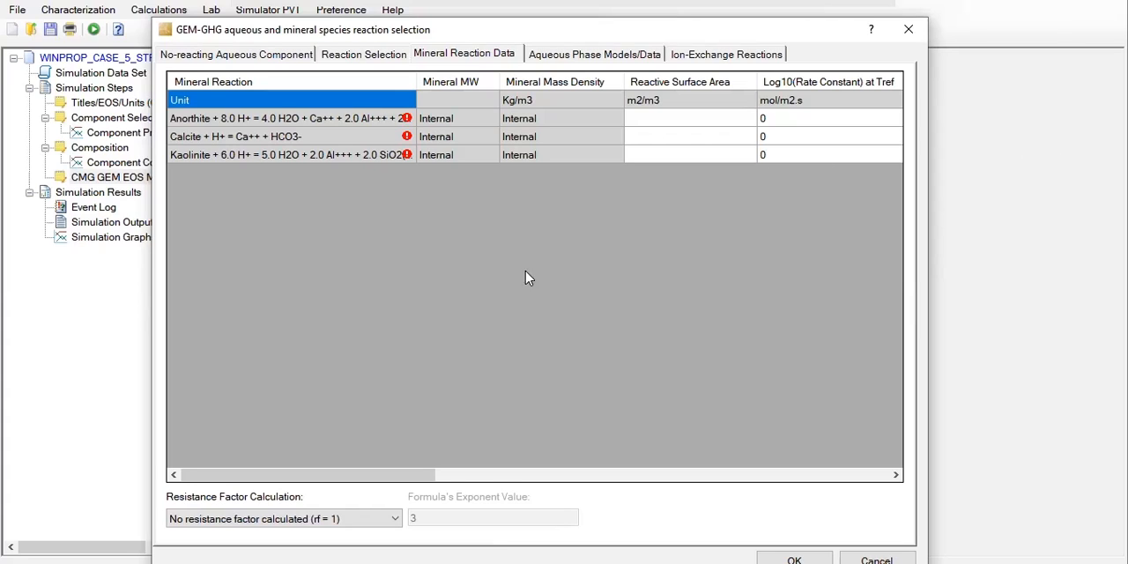
mouse_move(520, 341)
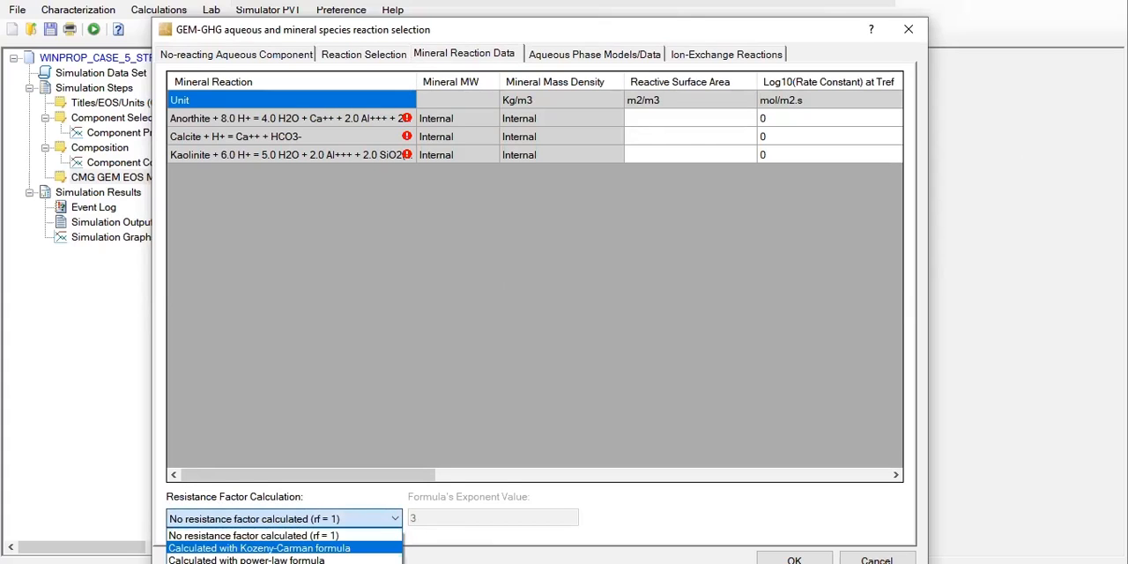
left_click(259, 547)
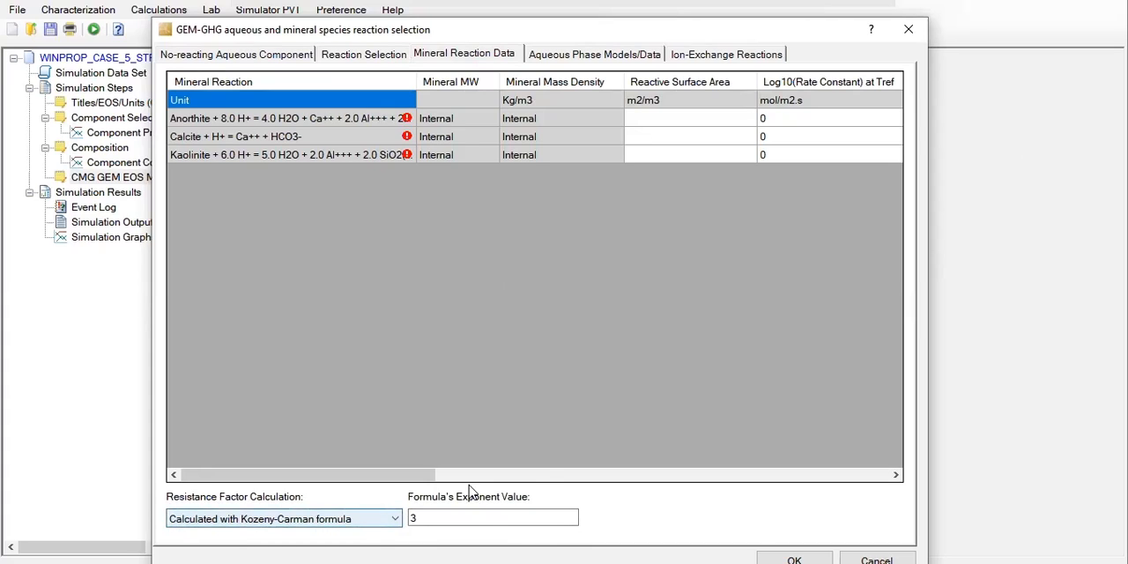
mouse_move(506, 417)
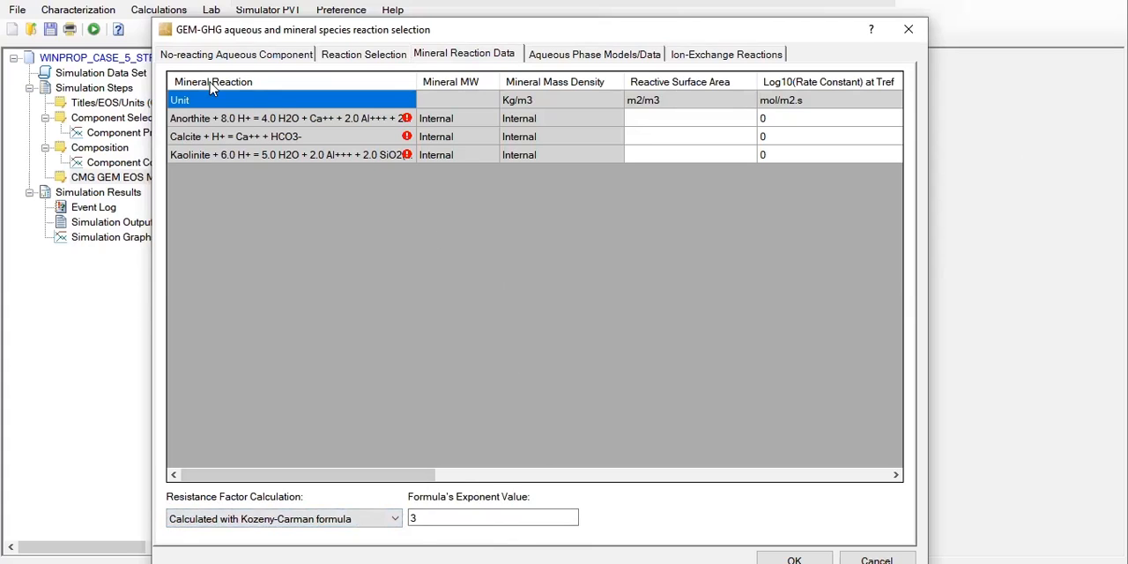
Fill Reactive Surface Area with 88 for Anorthite and Calcite, 17600 for Kaolinite.
left_click(291, 118)
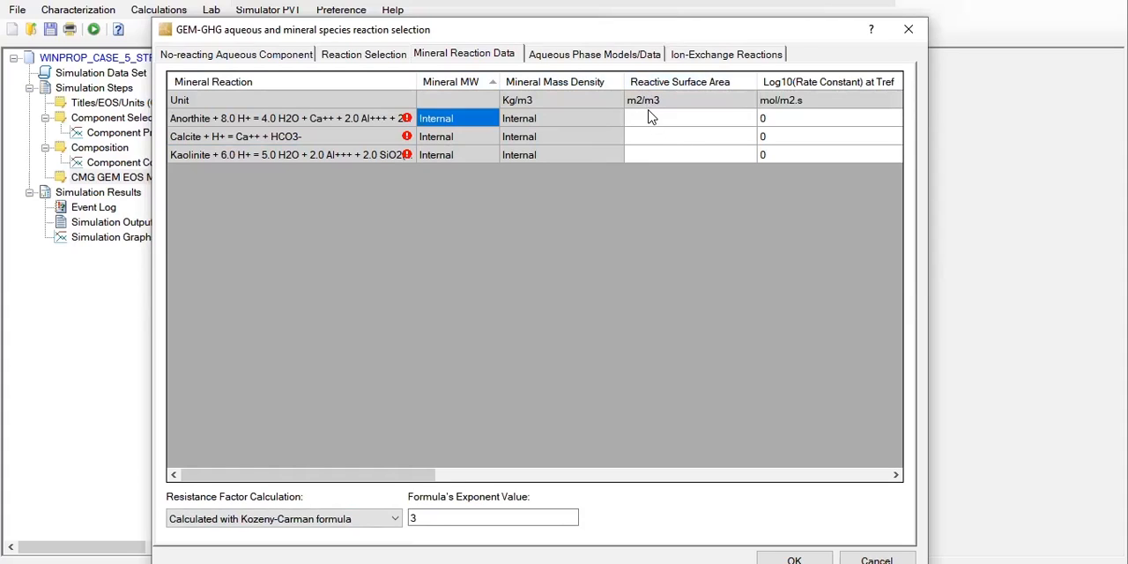
type("88")
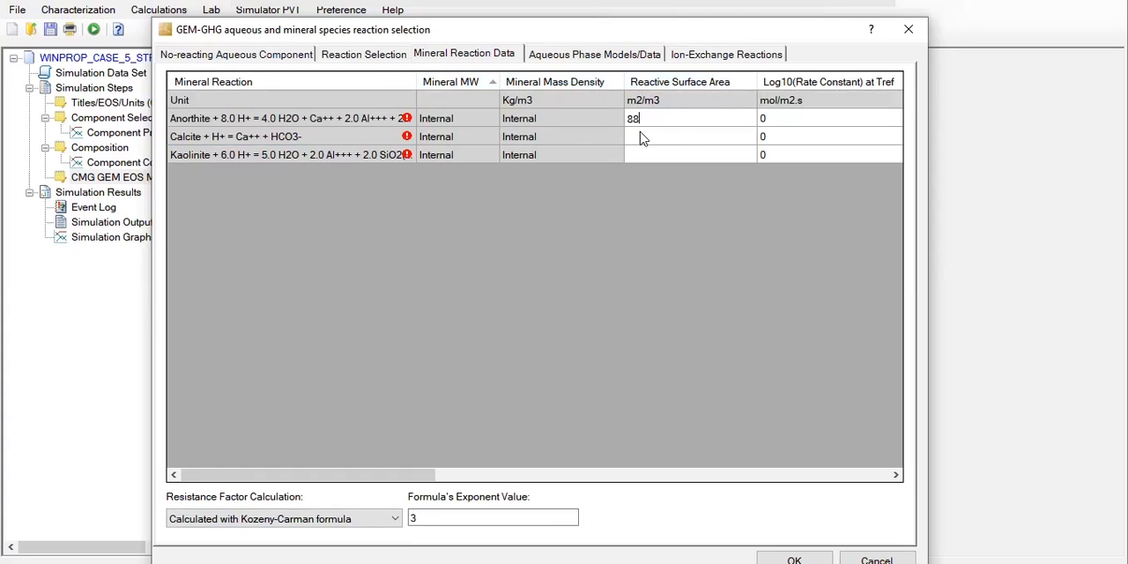
left_click(689, 135)
type("88")
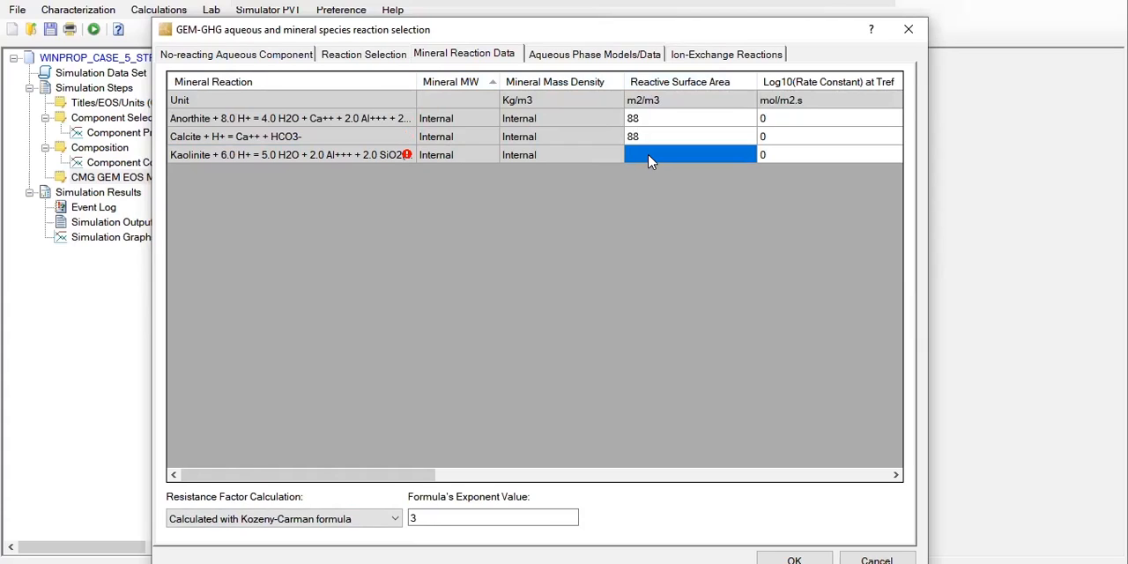
type("17600")
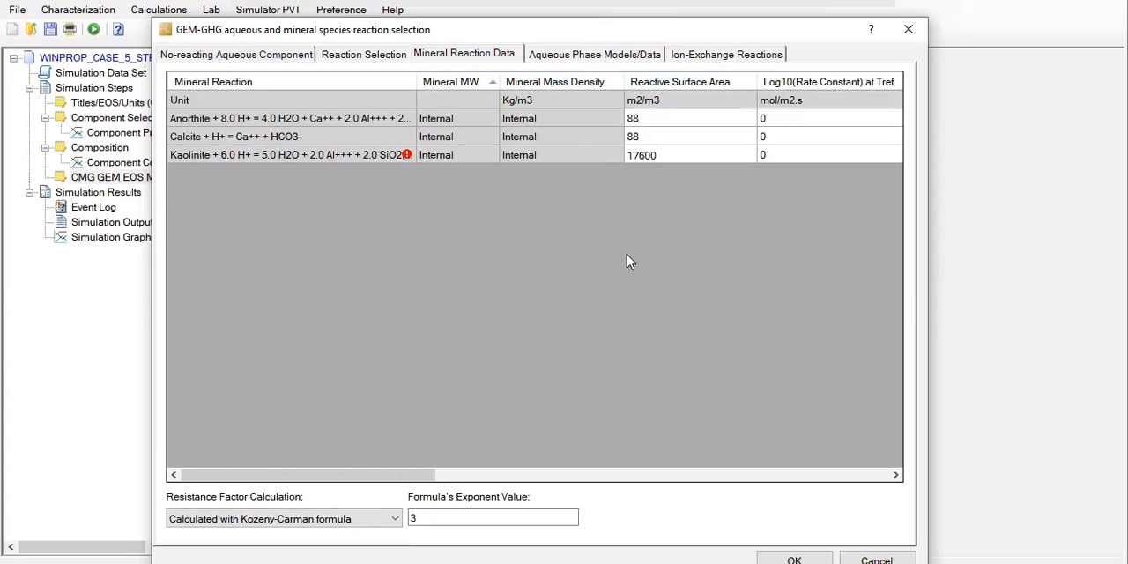
left_click_drag(309, 475, 432, 475)
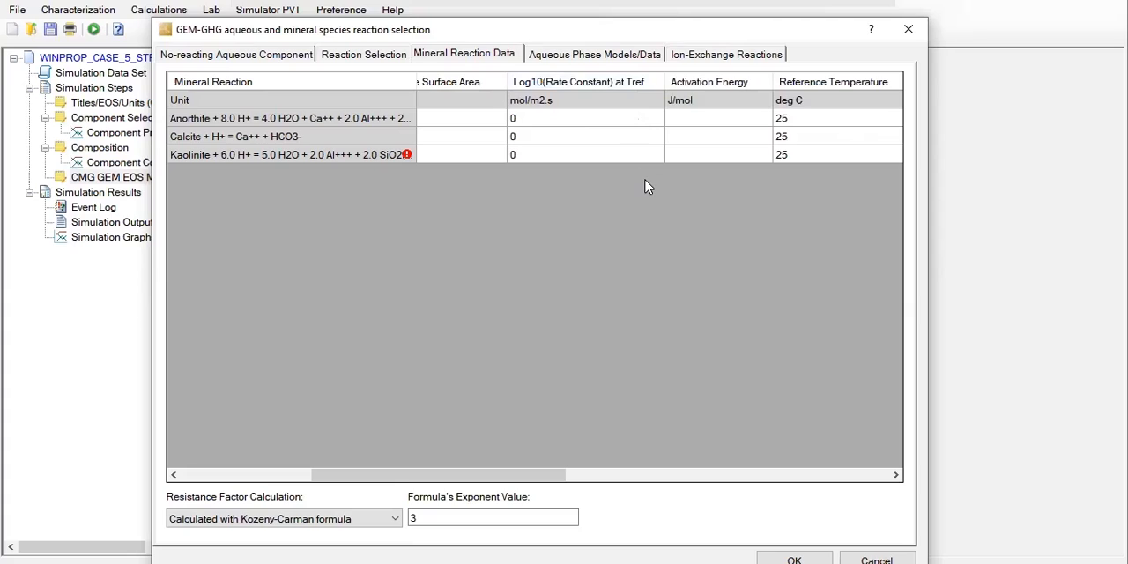
mouse_move(524, 116)
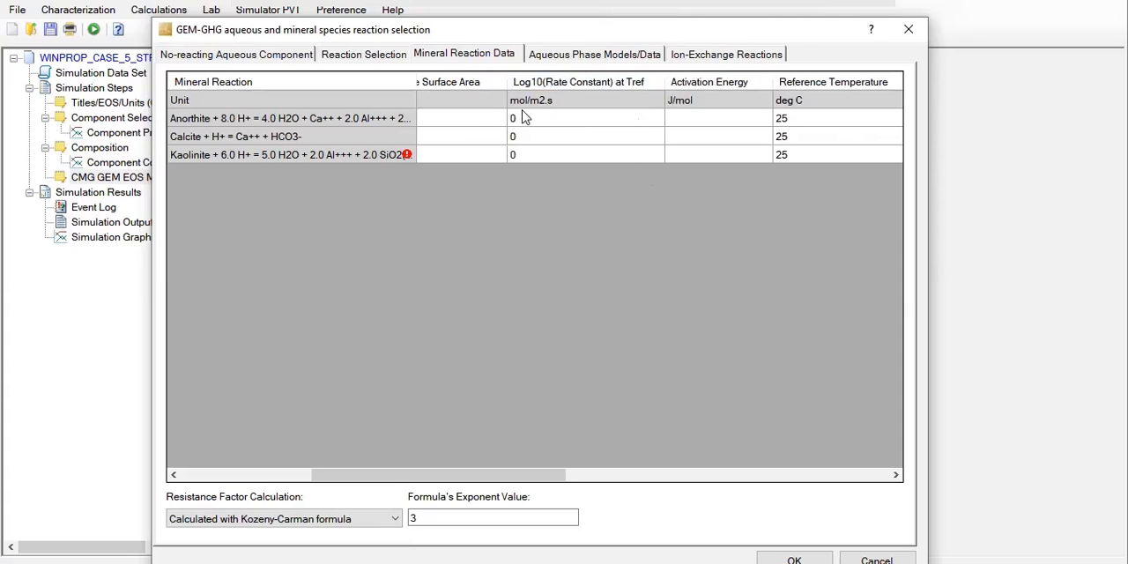
Enter Log10 rate constants -12, -8.79588 and -13 for the three minerals.
type("-12")
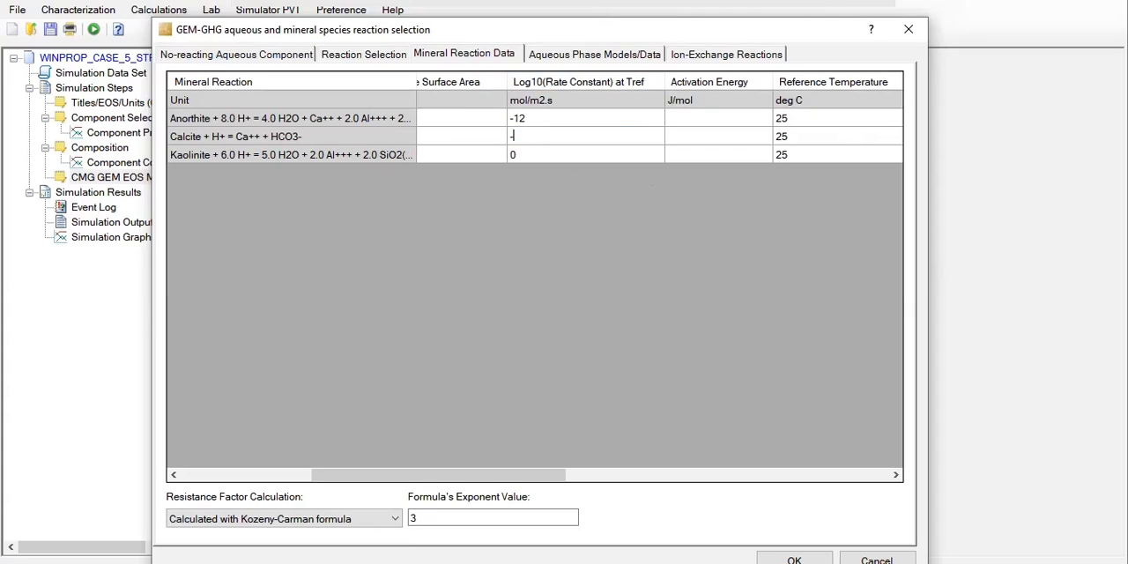
type("8.79588")
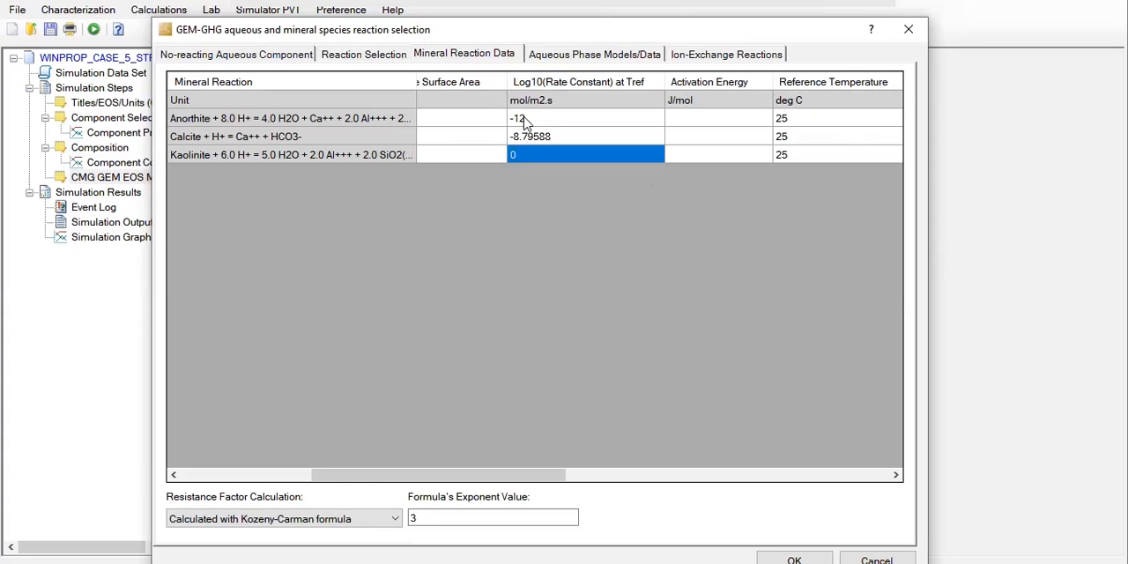
type("-13")
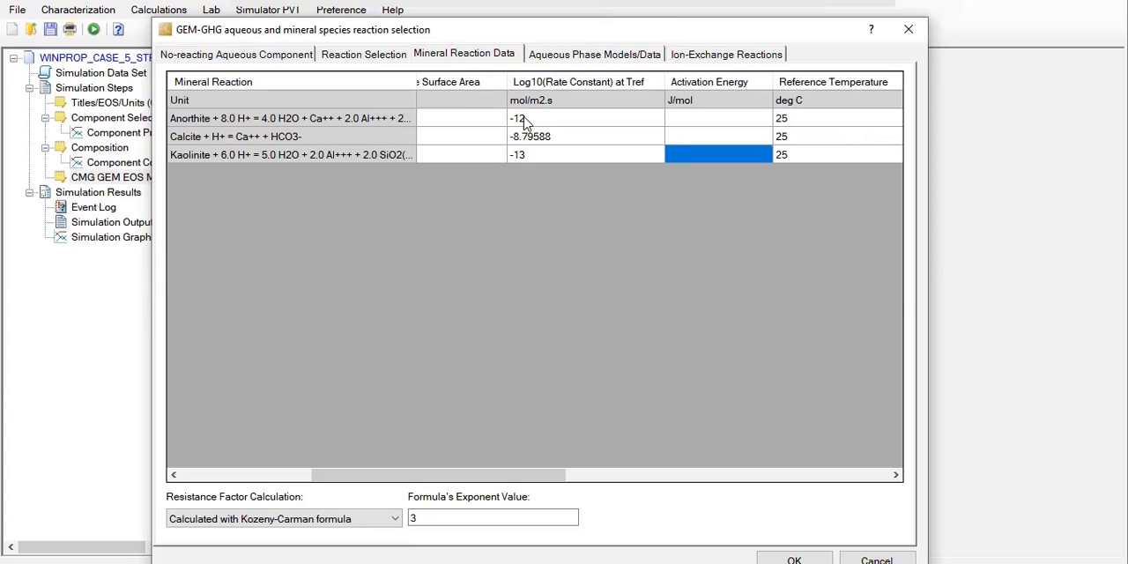
Enter activation energies 67830, 41870 and 62760 J/mol for the minerals.
left_click(717, 118)
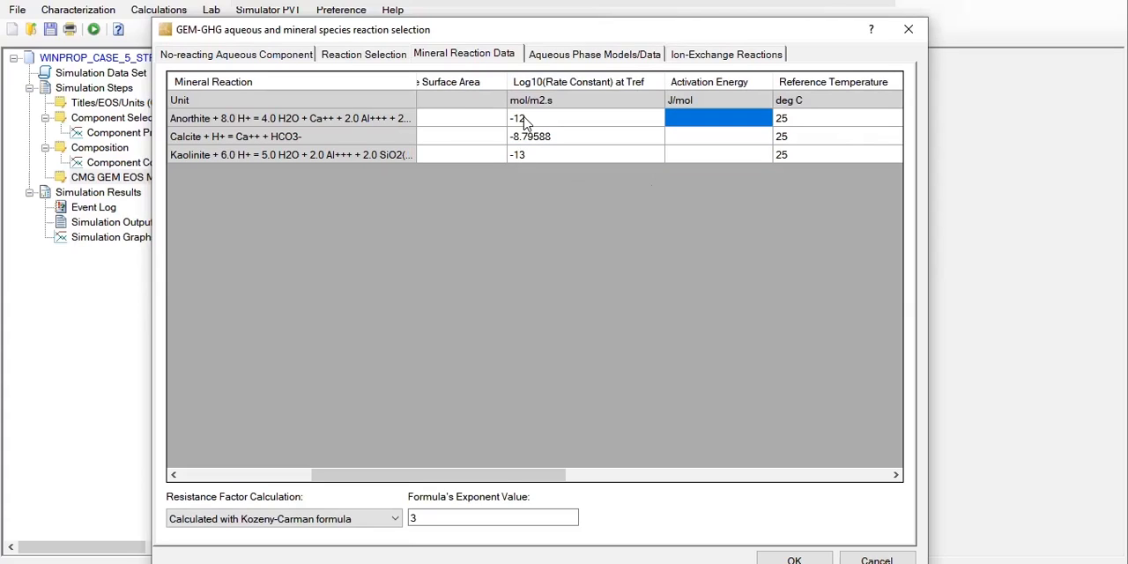
type("6")
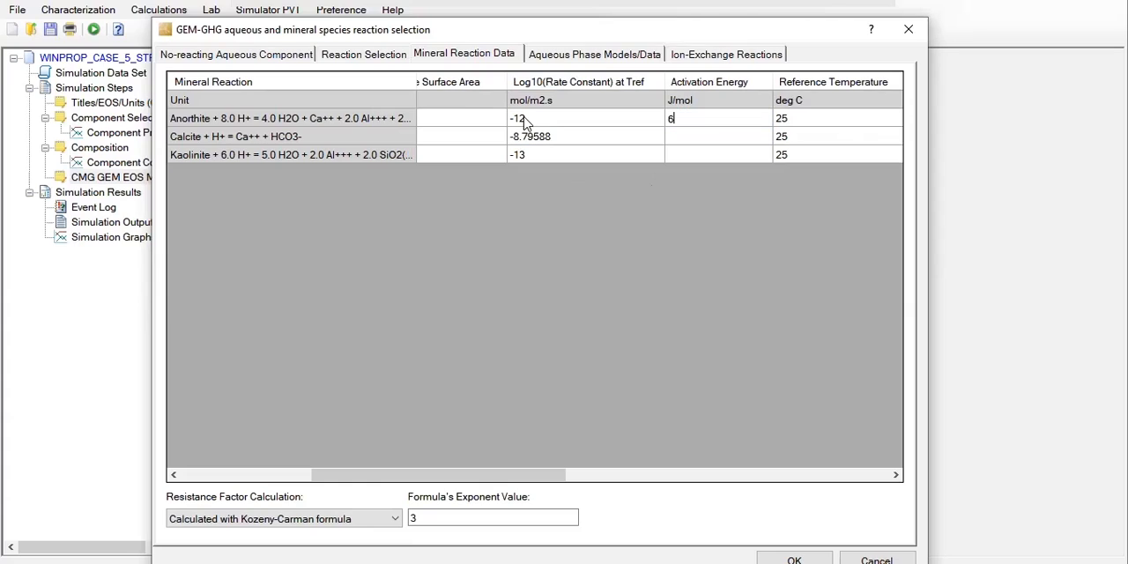
type("7830")
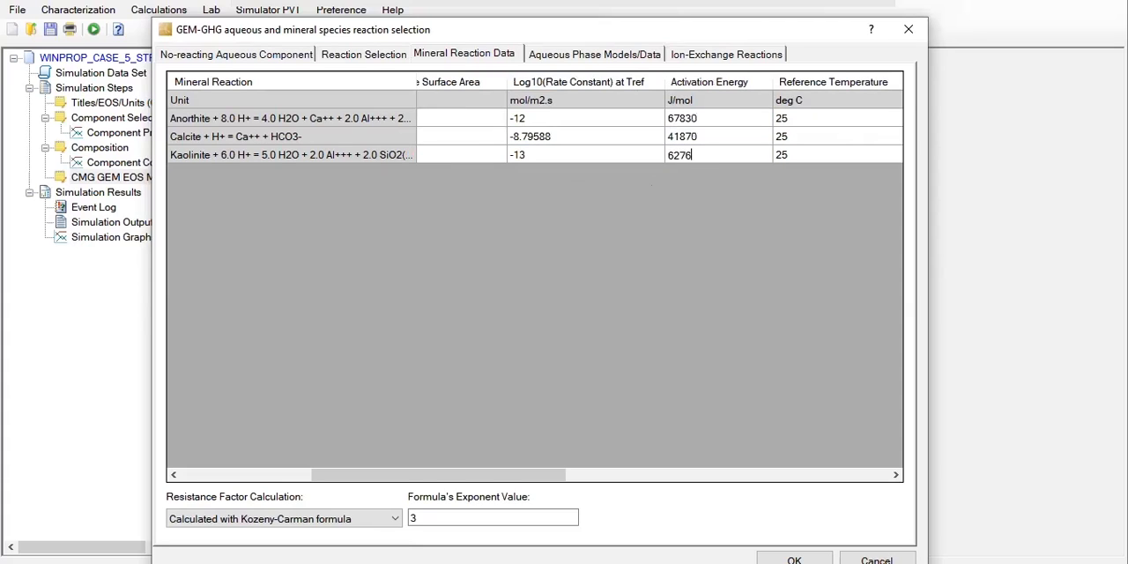
type("62760")
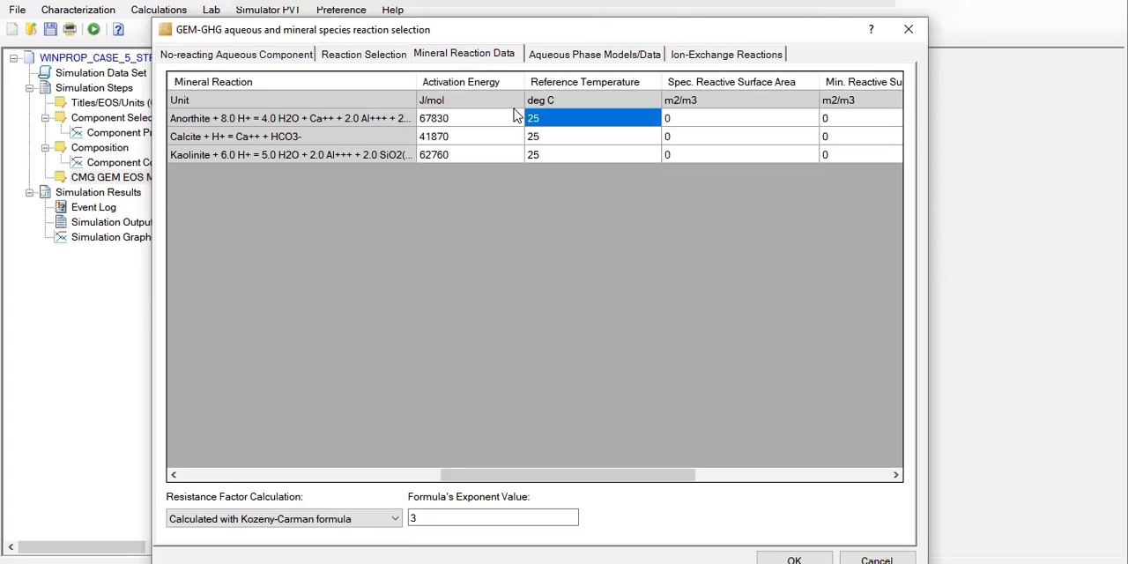
mouse_move(478, 142)
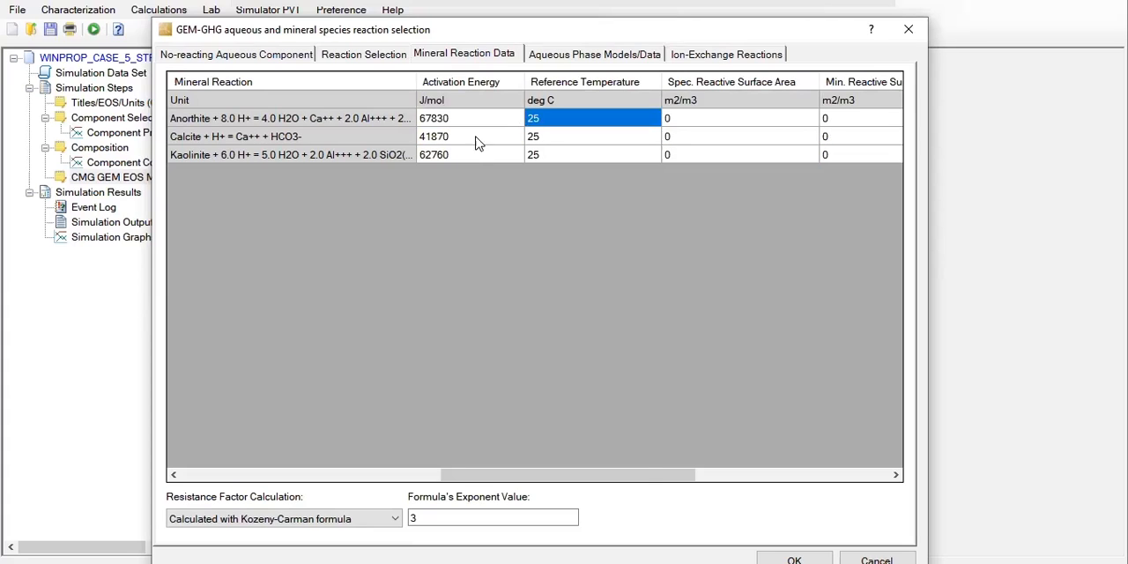
left_click(896, 474)
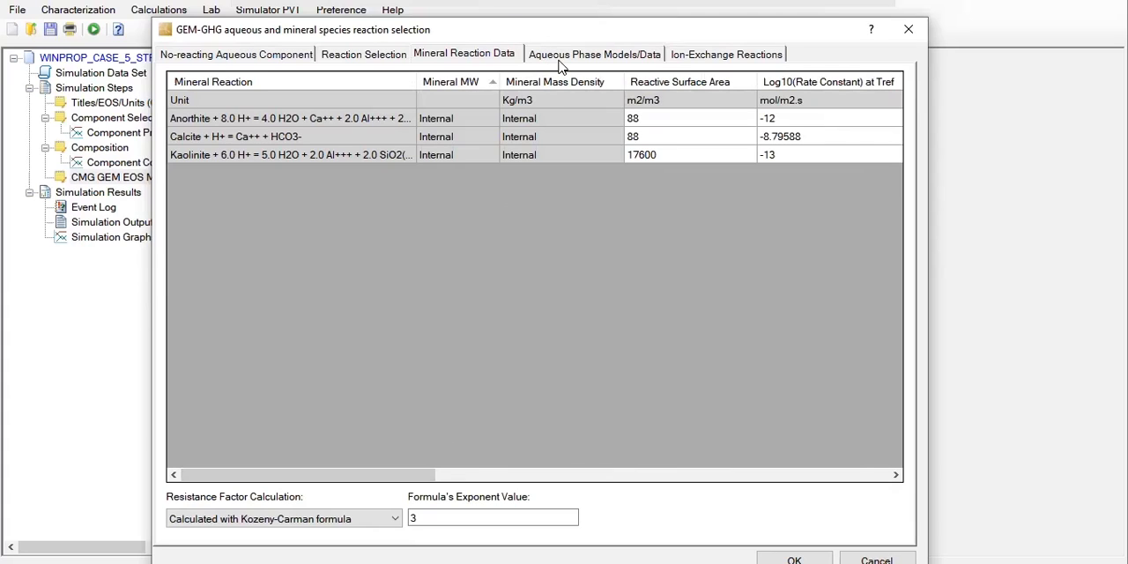
left_click(594, 54)
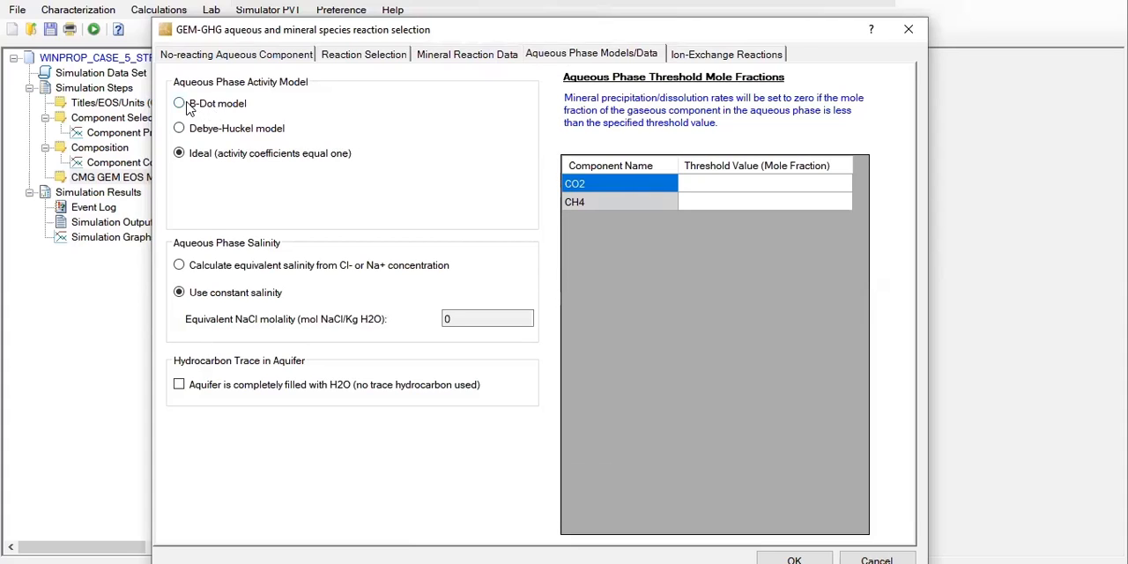
left_click(179, 103)
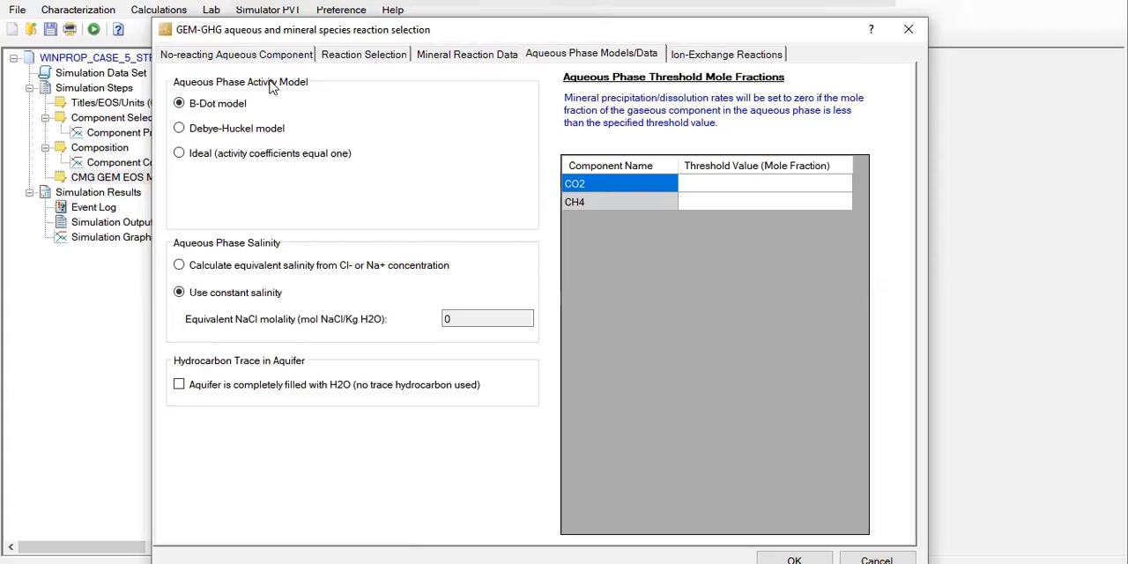
mouse_move(298, 92)
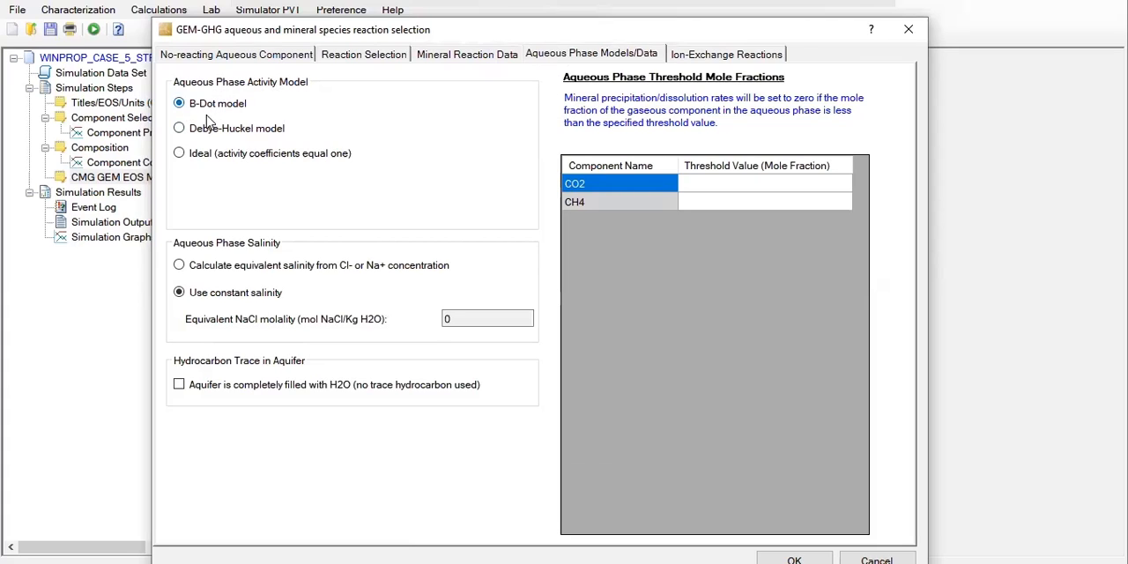
mouse_move(370, 99)
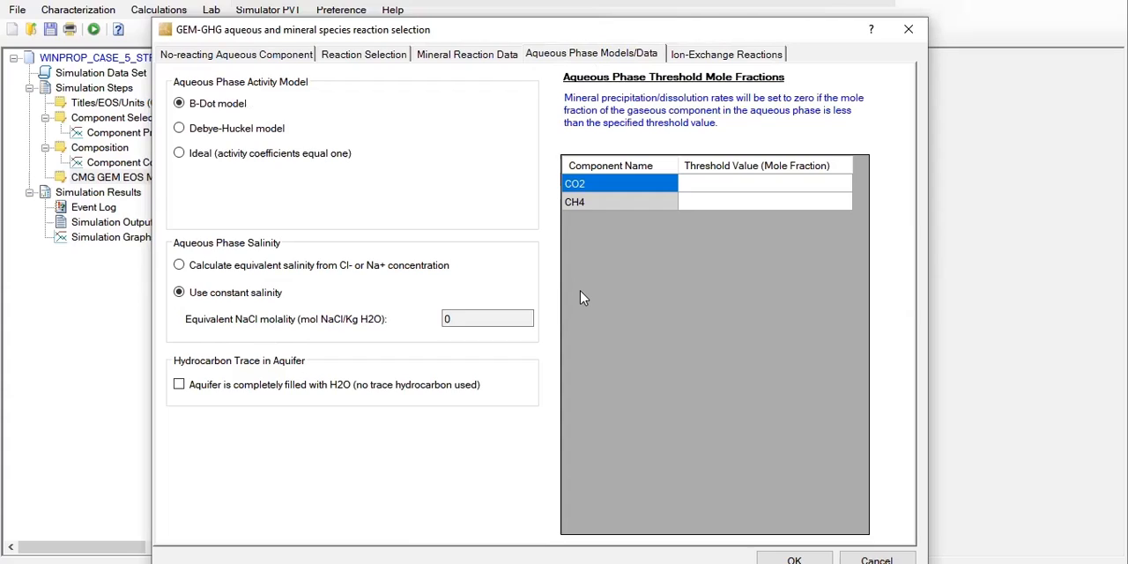
mouse_move(589, 297)
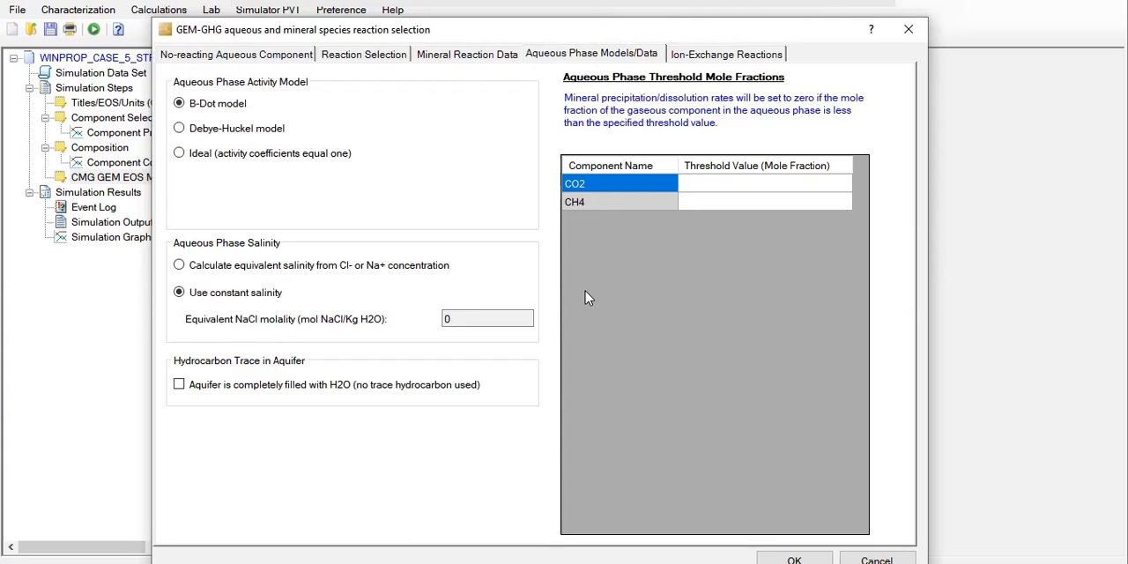
mouse_move(360, 227)
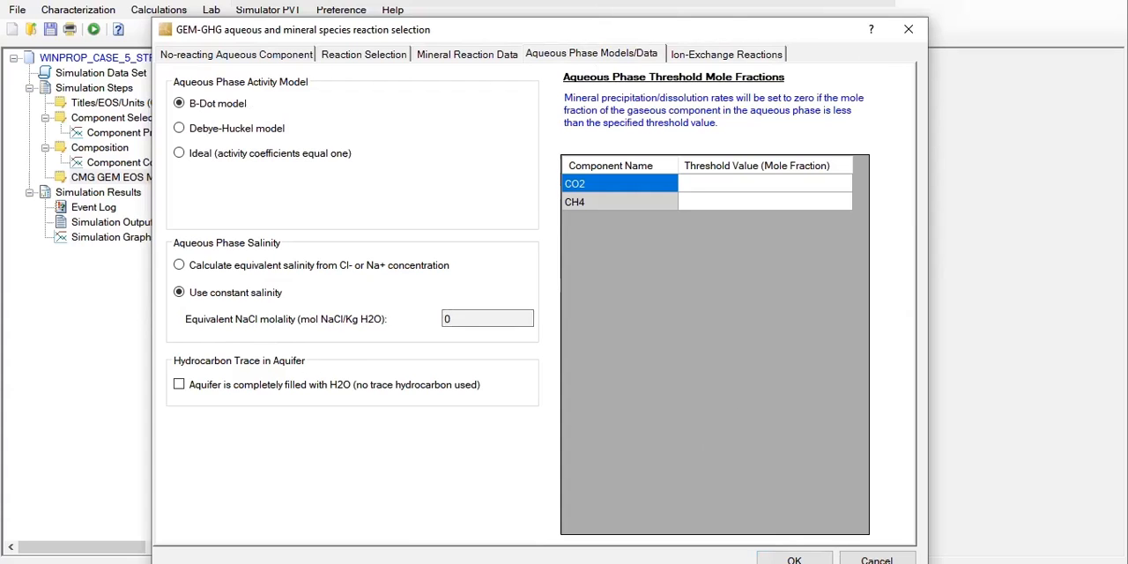
Close the GEM-GHG reaction dialog and show the CO2/CH4 component properties table.
left_click(793, 559)
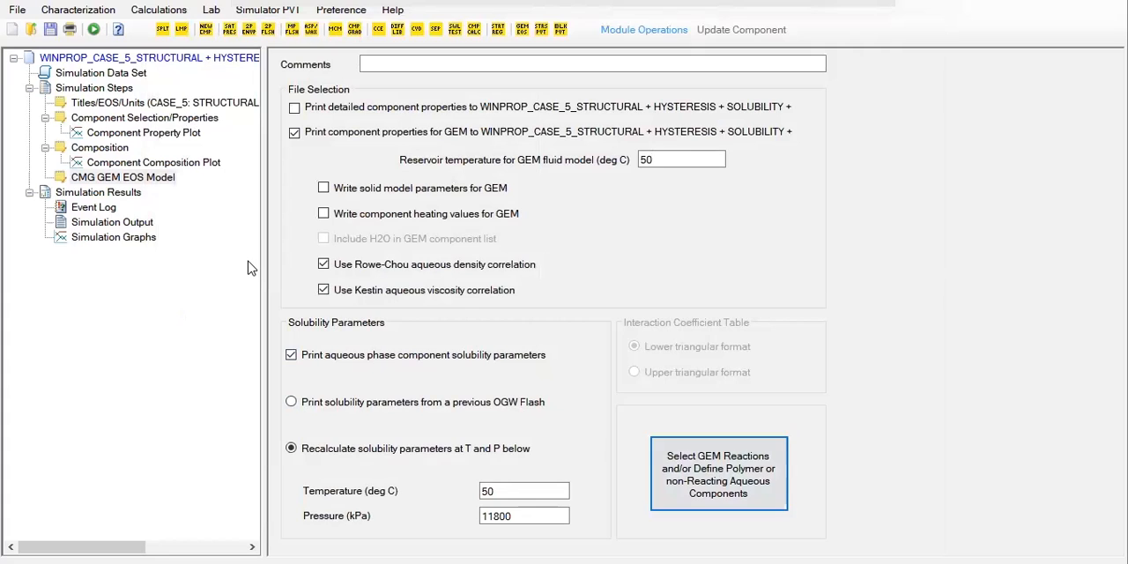
mouse_move(245, 257)
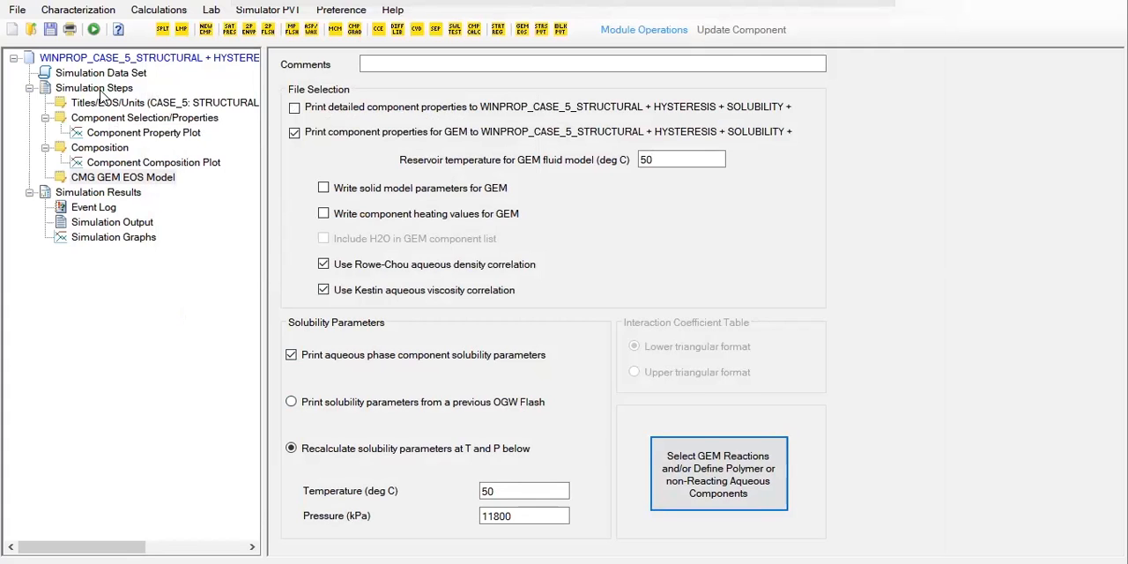
left_click(143, 117)
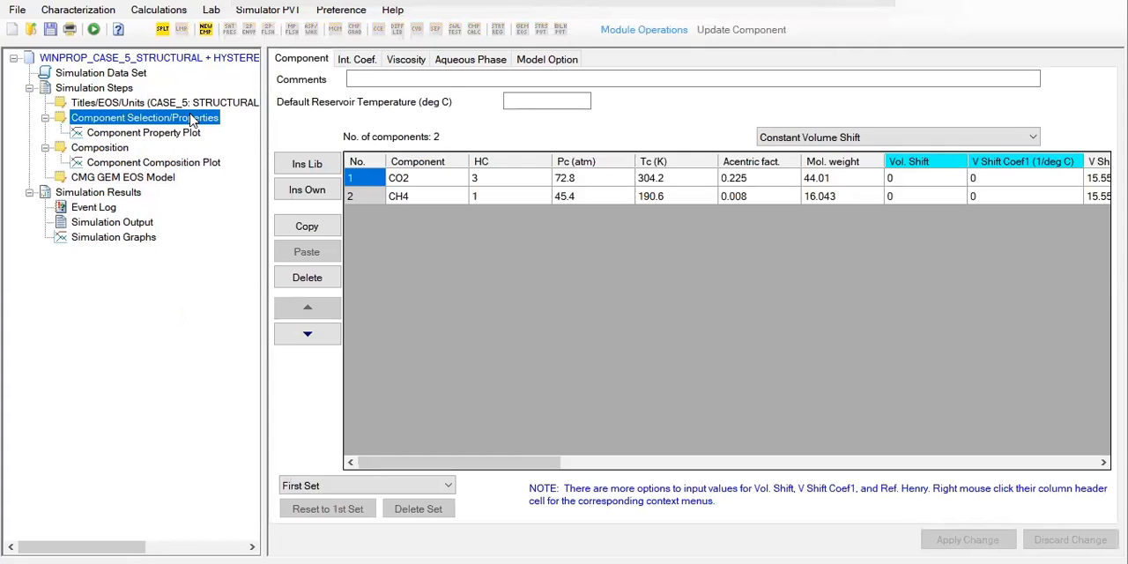
mouse_move(119, 117)
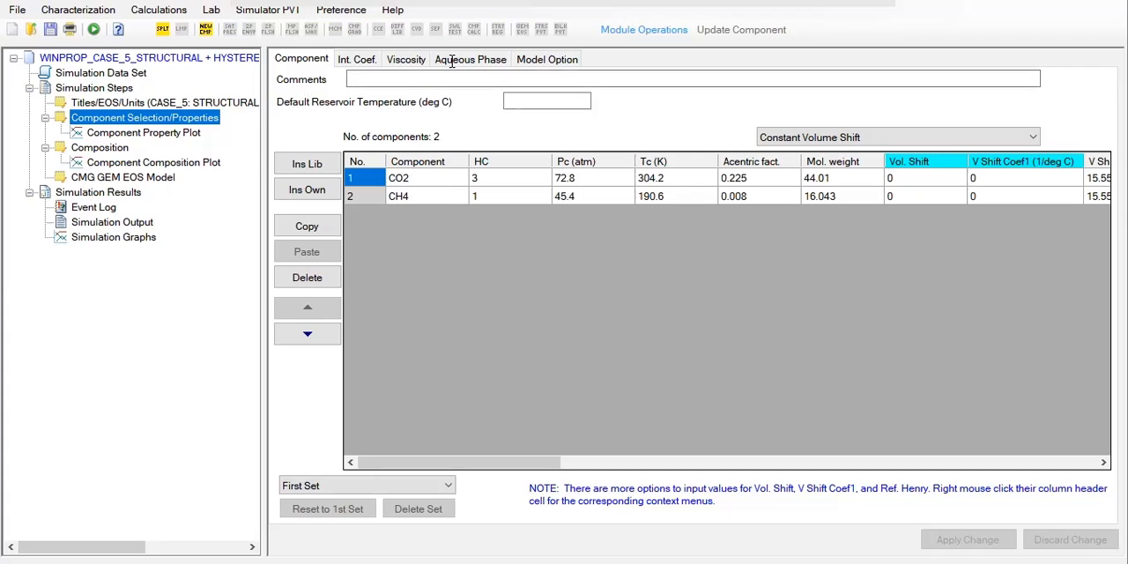
On the Aqueous Phase tab, set NaCl concentration 0.1 in Molality (mol NaCl/kg H2O).
left_click(469, 59)
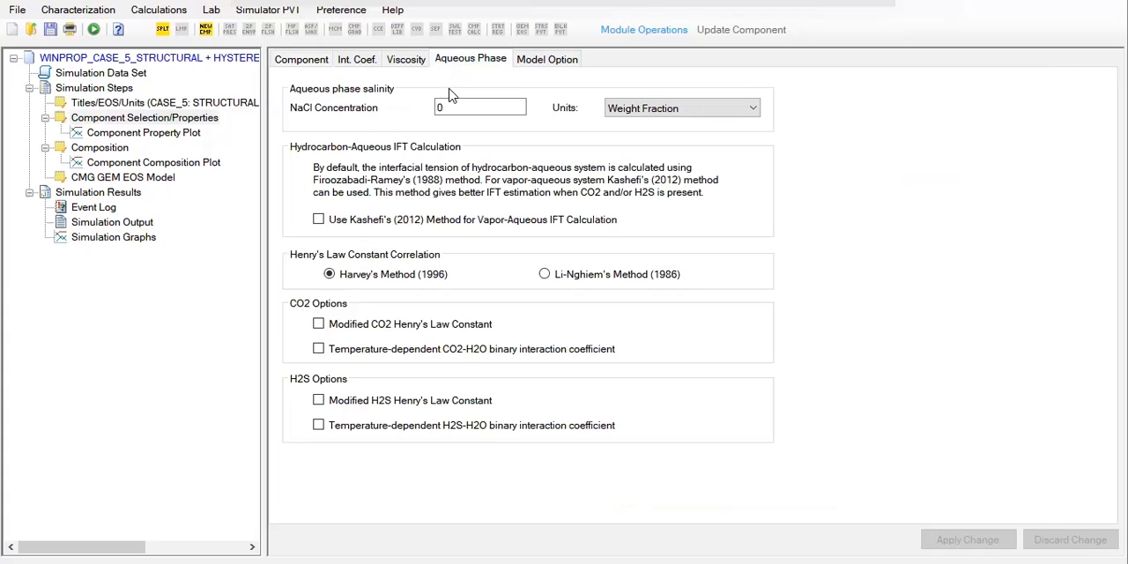
left_click(480, 107)
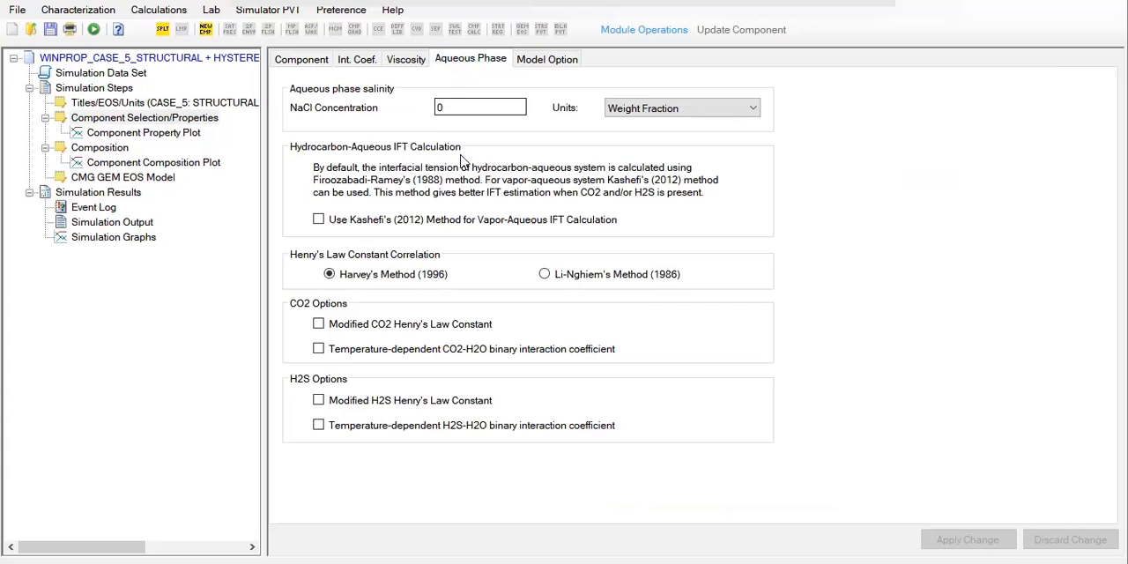
mouse_move(518, 260)
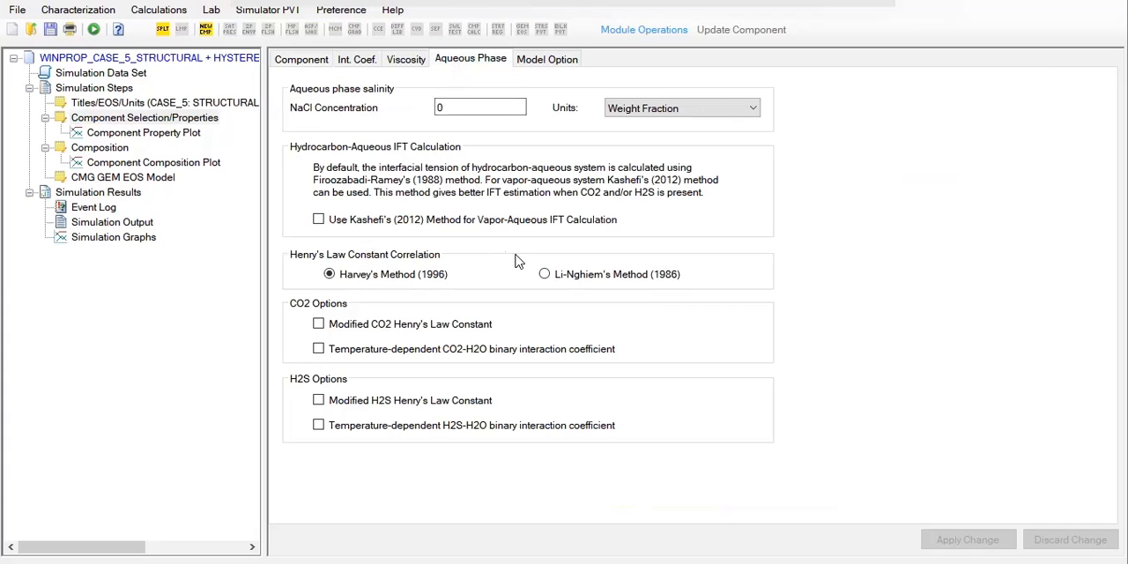
mouse_move(514, 243)
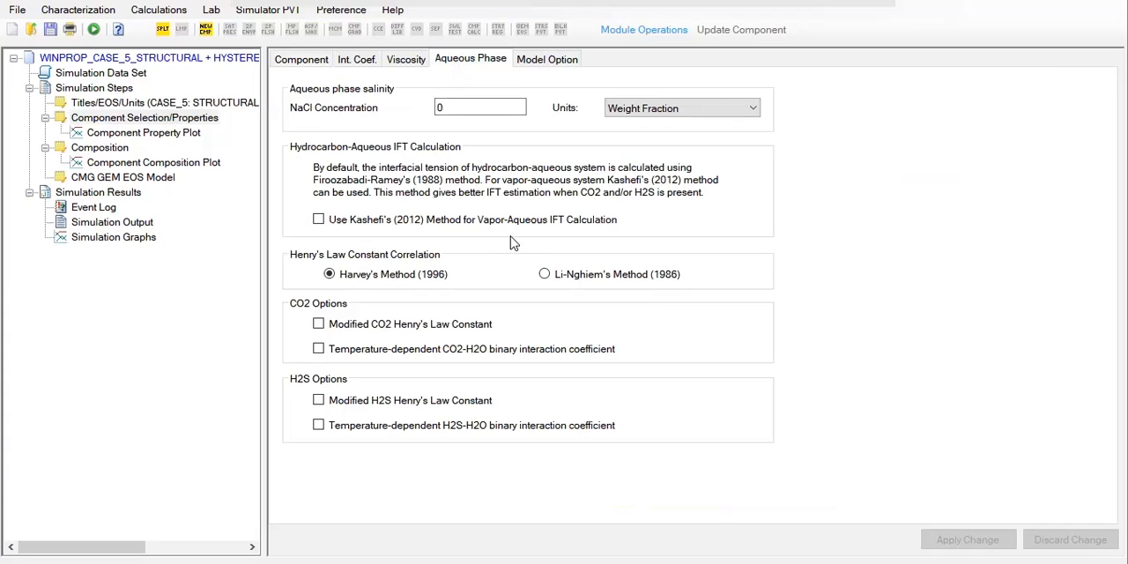
left_click(481, 106)
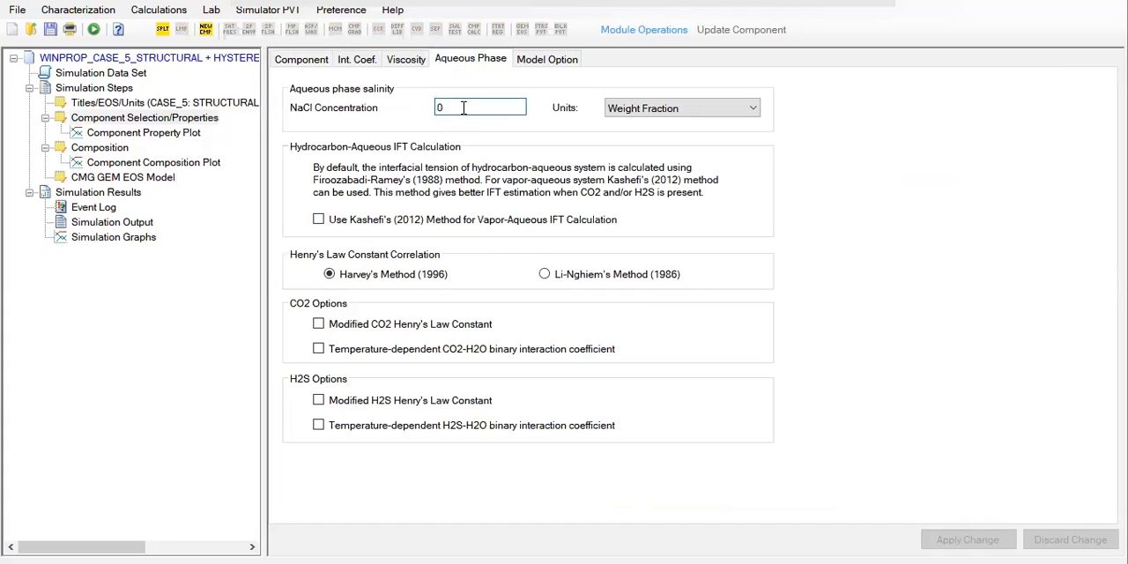
type("0.1")
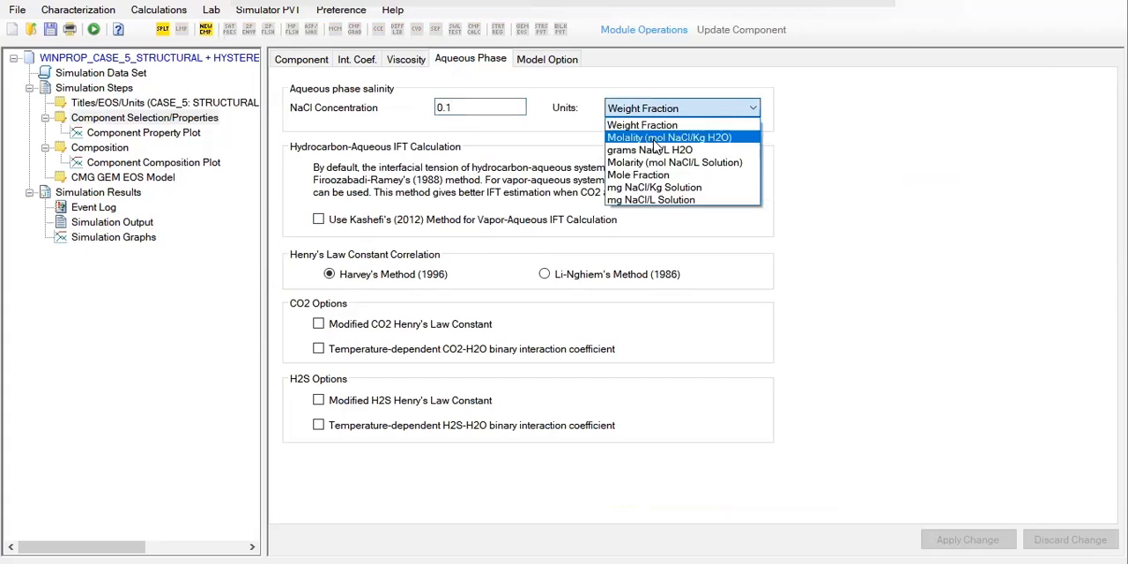
left_click(669, 137)
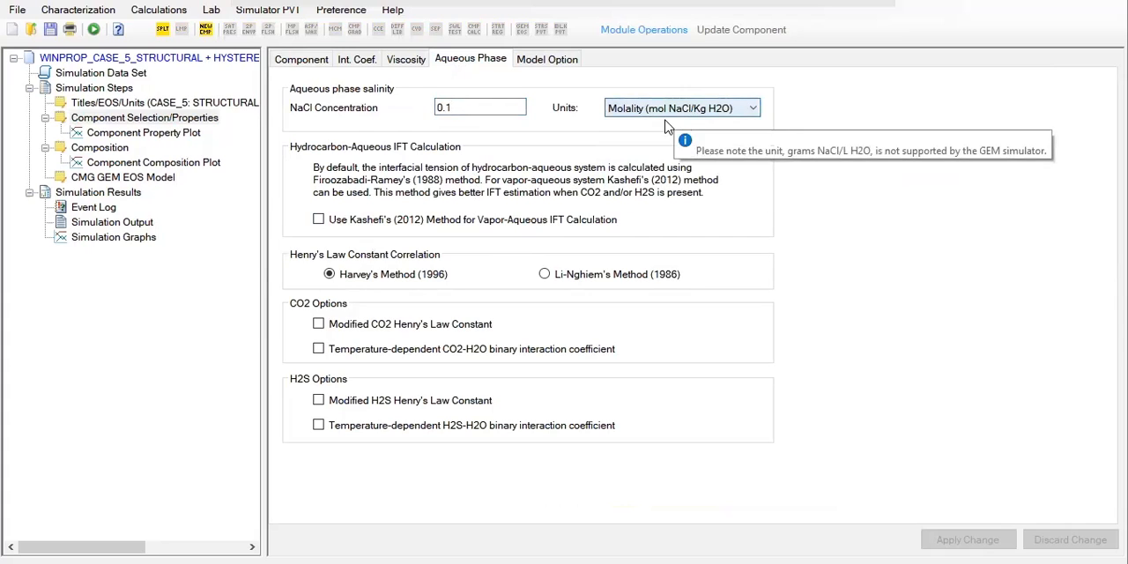
mouse_move(659, 111)
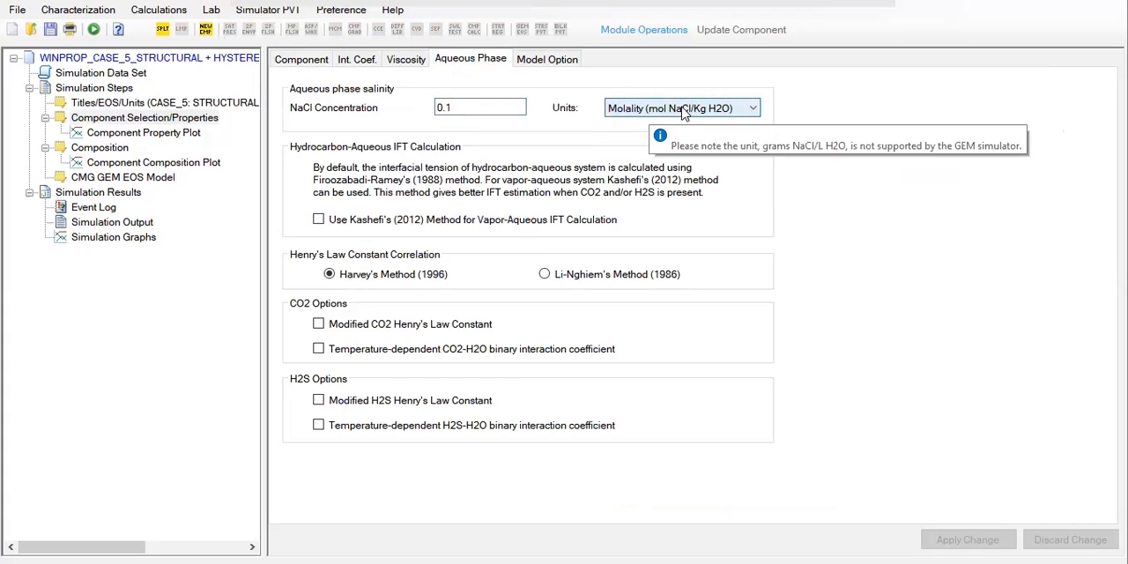
mouse_move(715, 107)
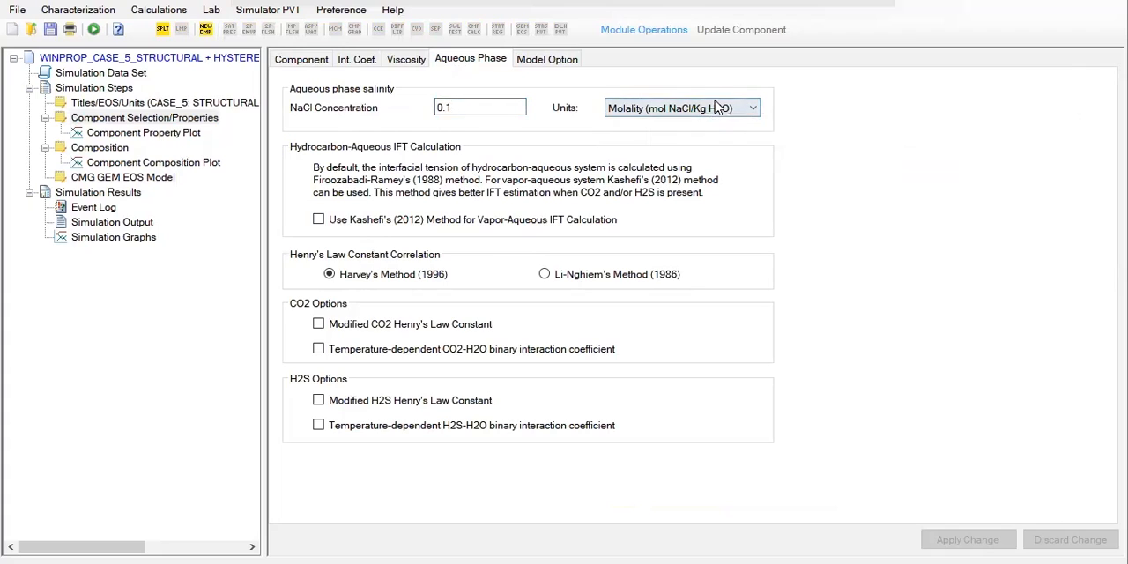
mouse_move(731, 119)
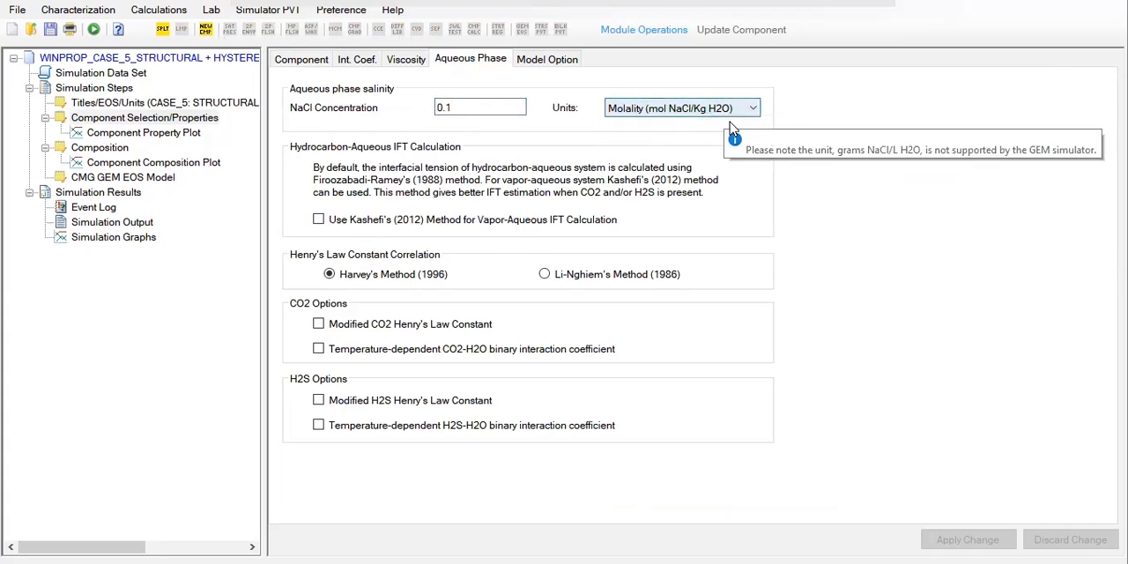
mouse_move(369, 265)
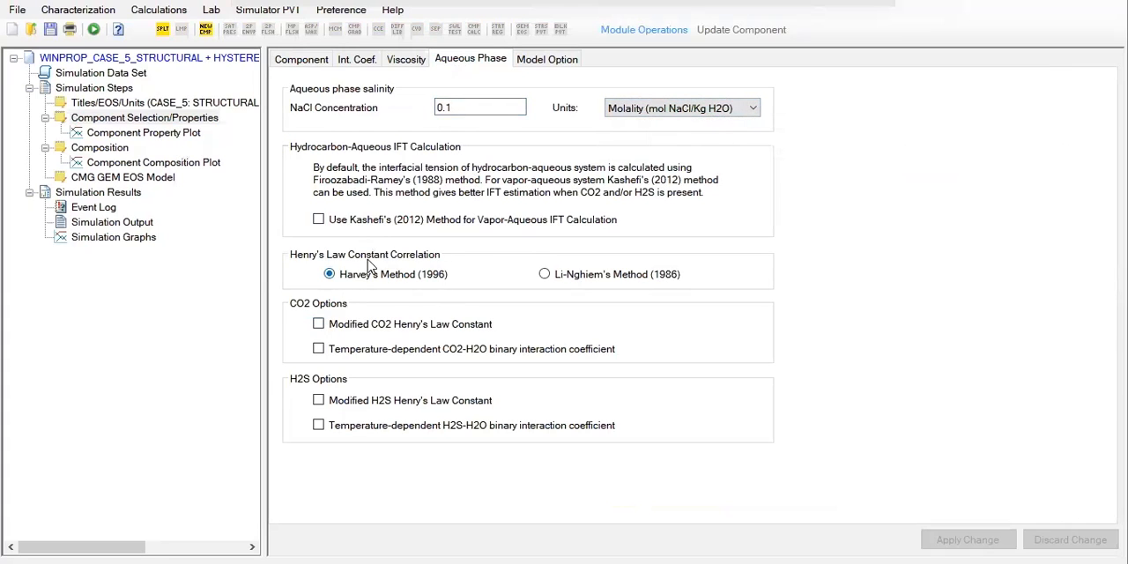
mouse_move(397, 272)
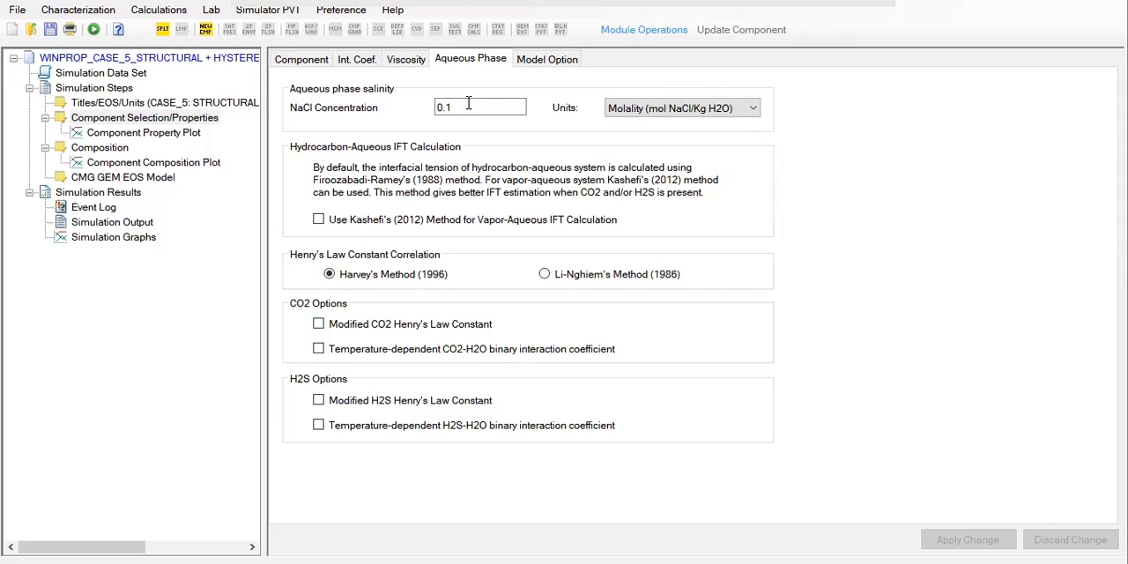
left_click(480, 107)
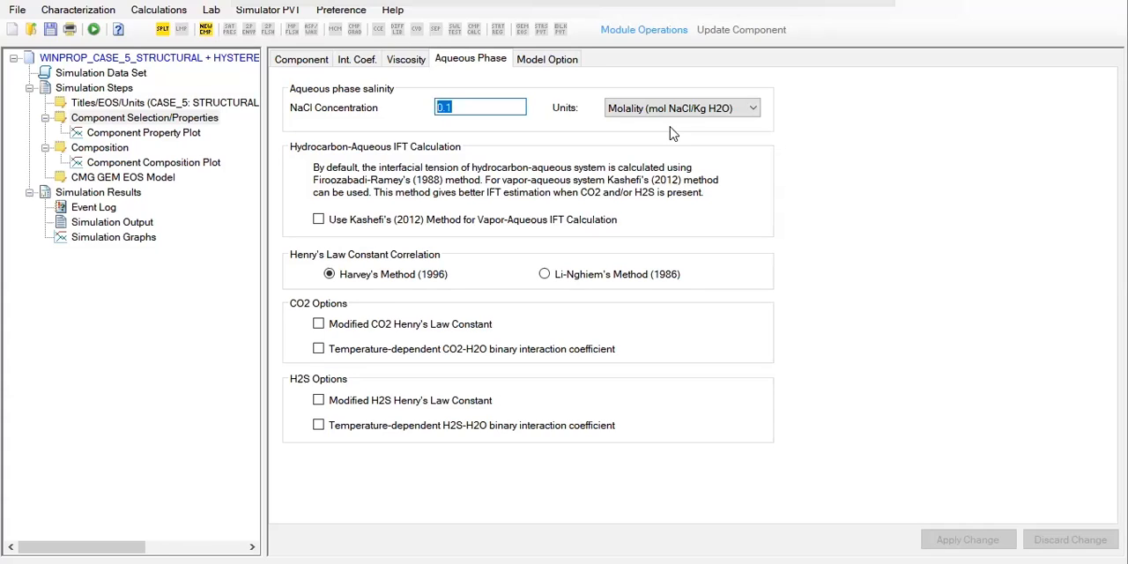
mouse_move(674, 170)
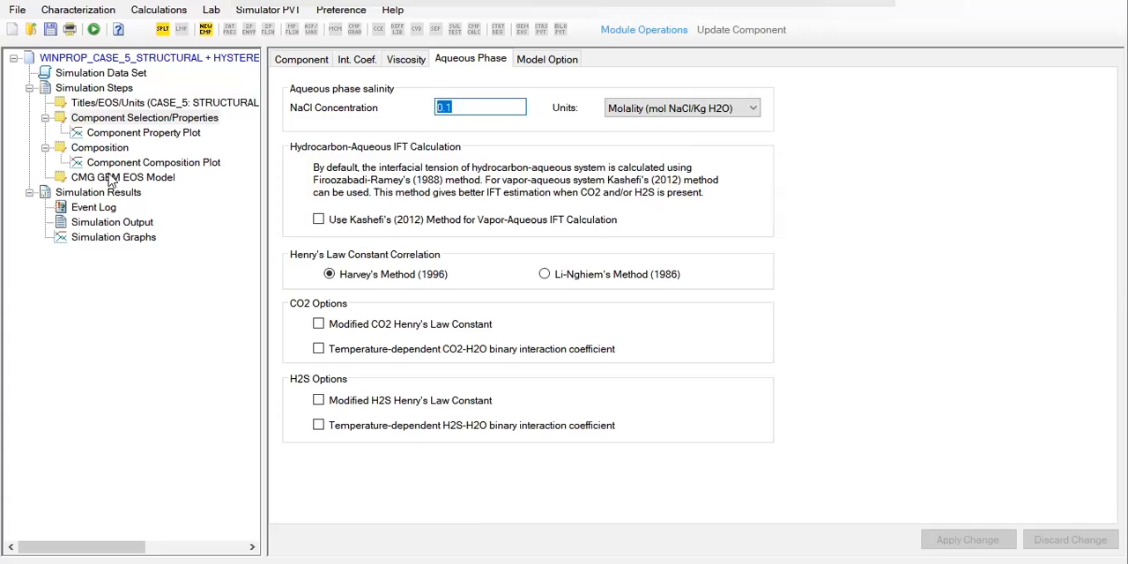
From the CMG GEM EOS Model page, reopen the GEM reaction selection dialog.
left_click(122, 176)
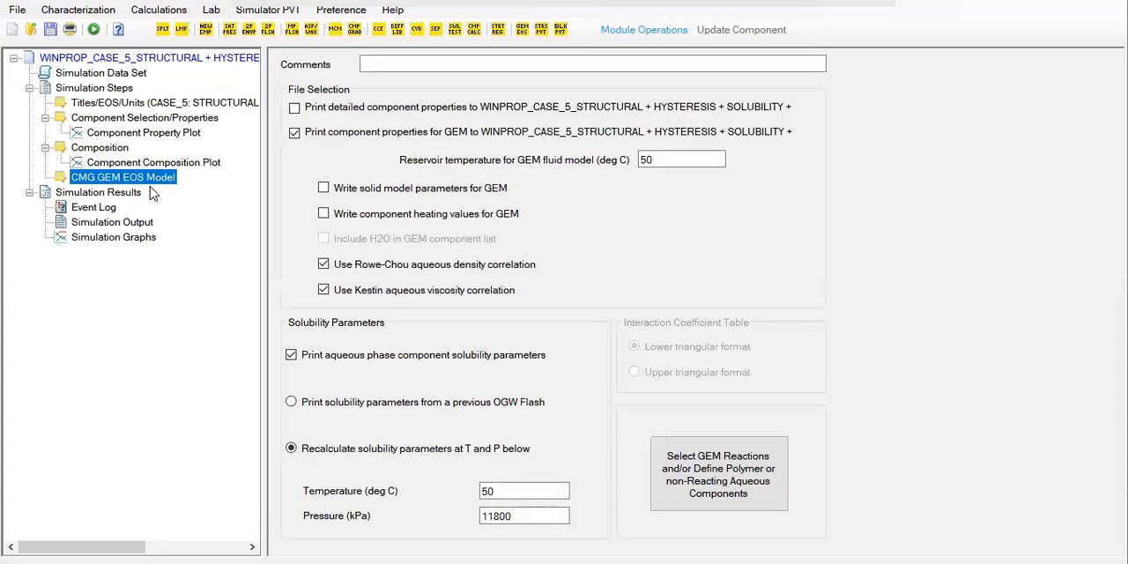
mouse_move(709, 456)
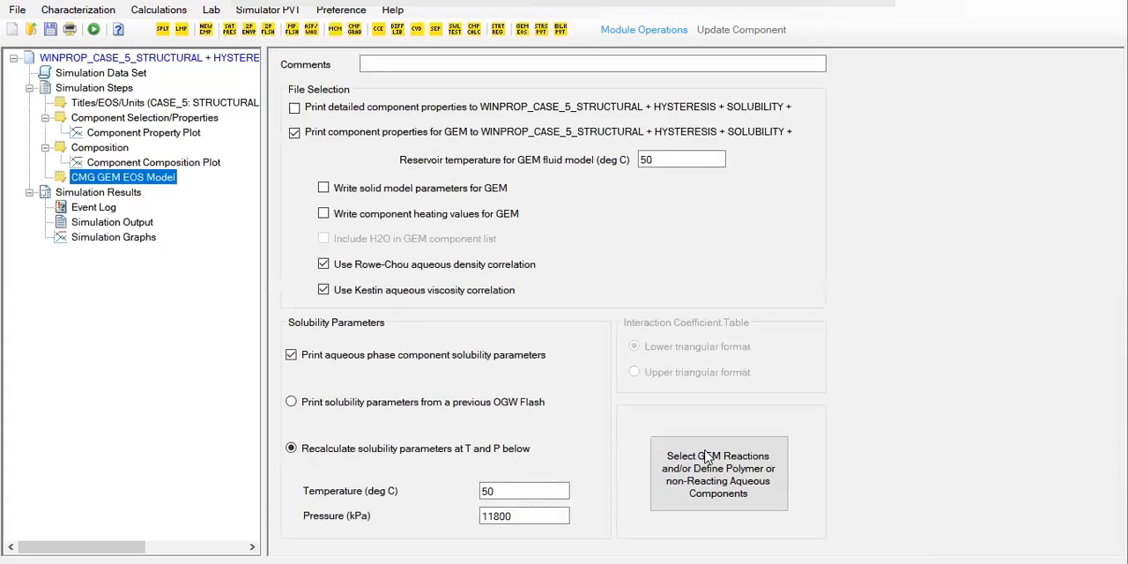
left_click(719, 473)
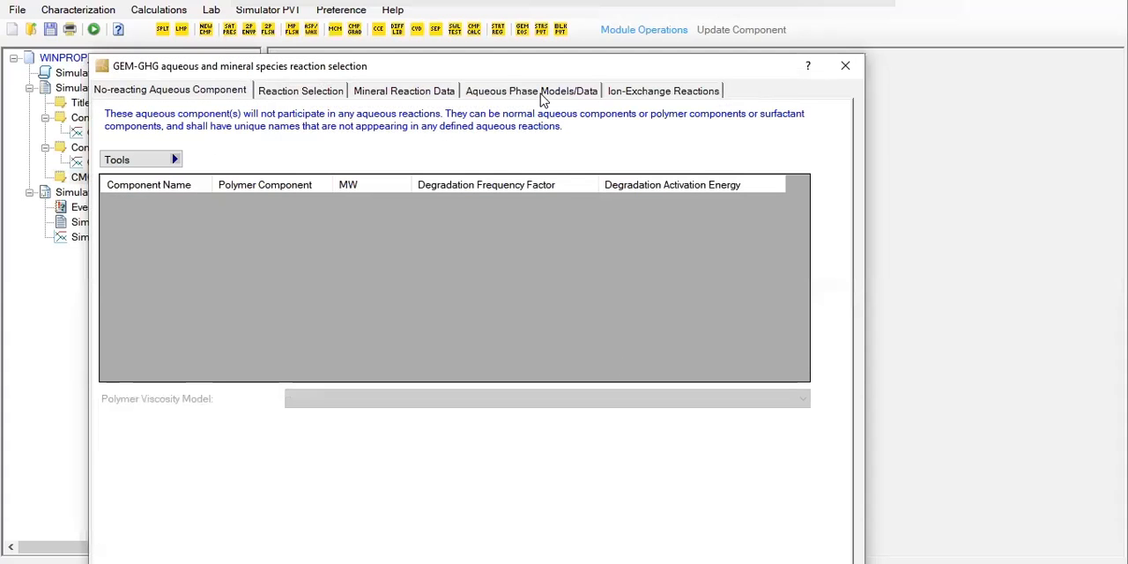
left_click(531, 90)
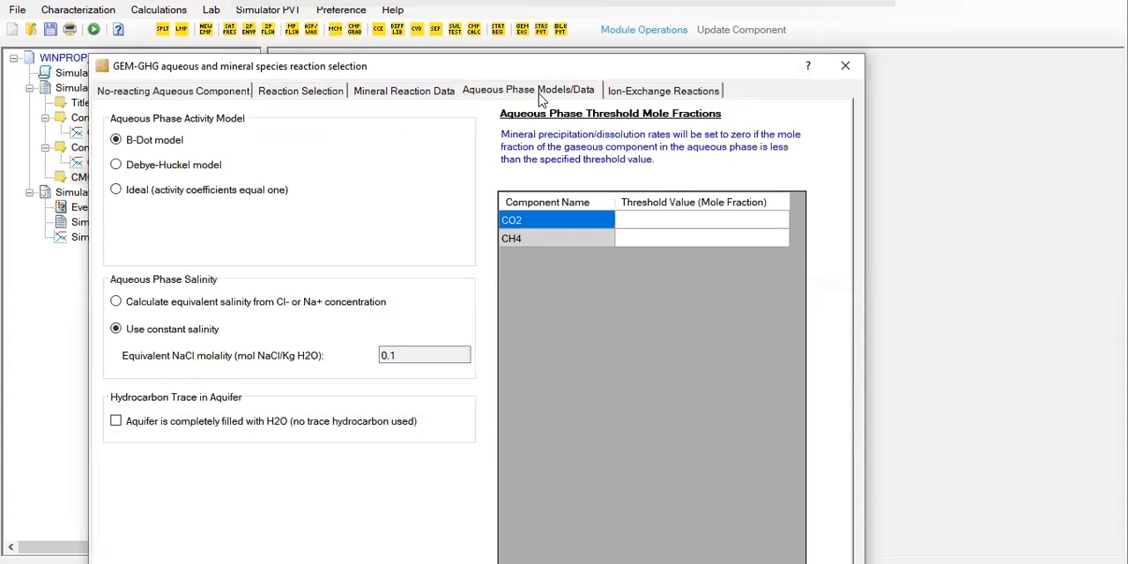
mouse_move(538, 71)
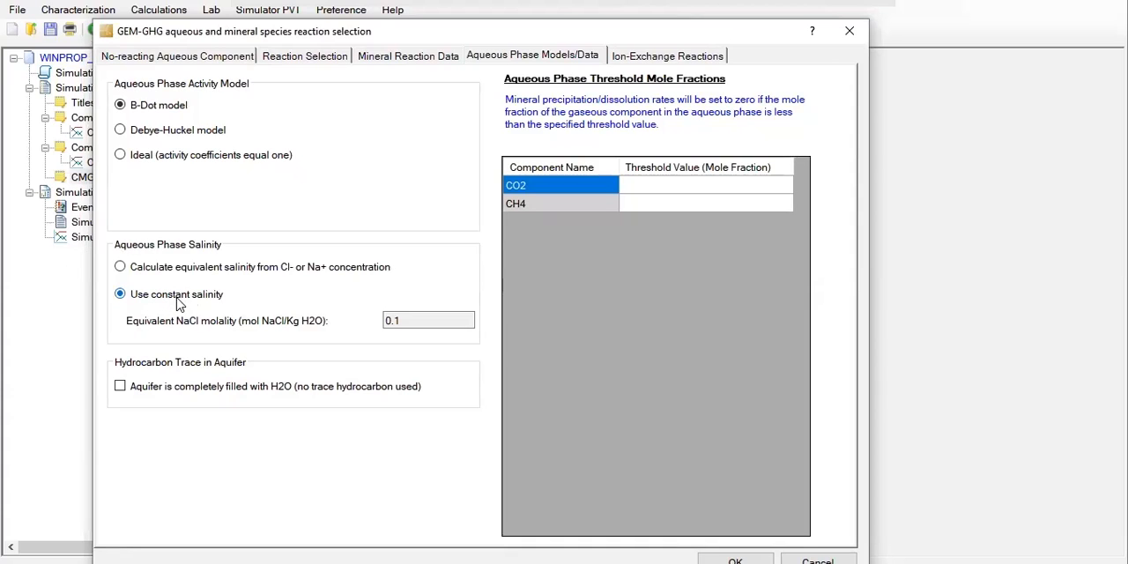
left_click(429, 320)
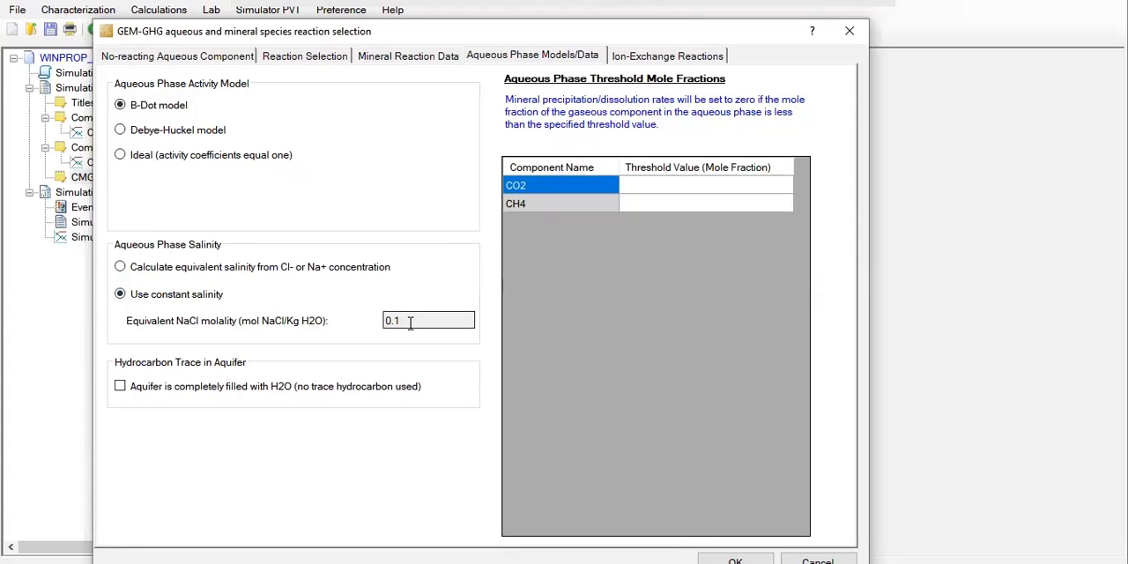
mouse_move(714, 332)
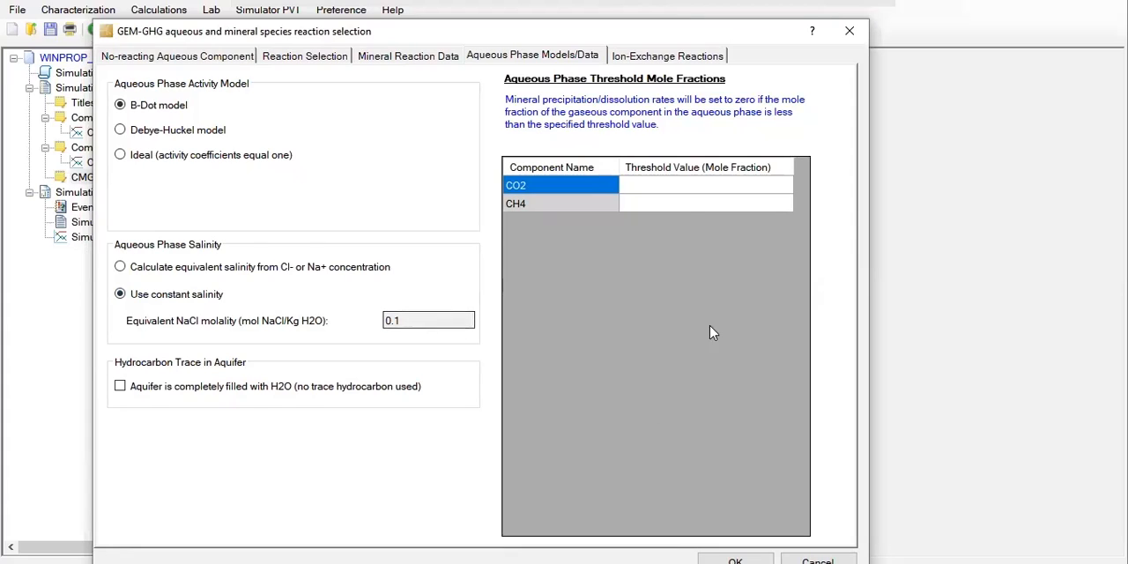
left_click(705, 184)
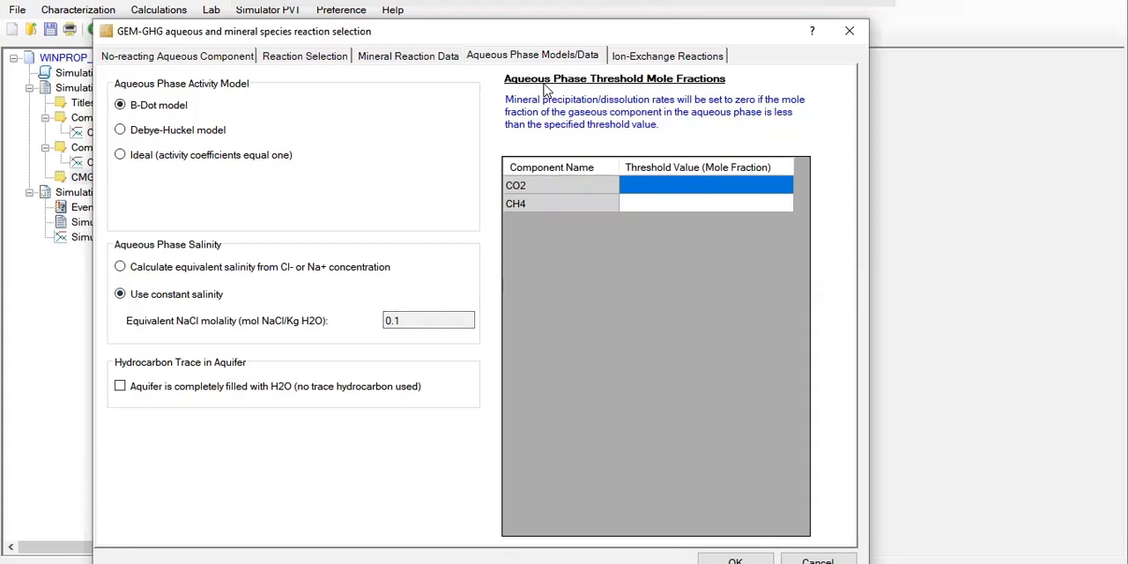
mouse_move(595, 103)
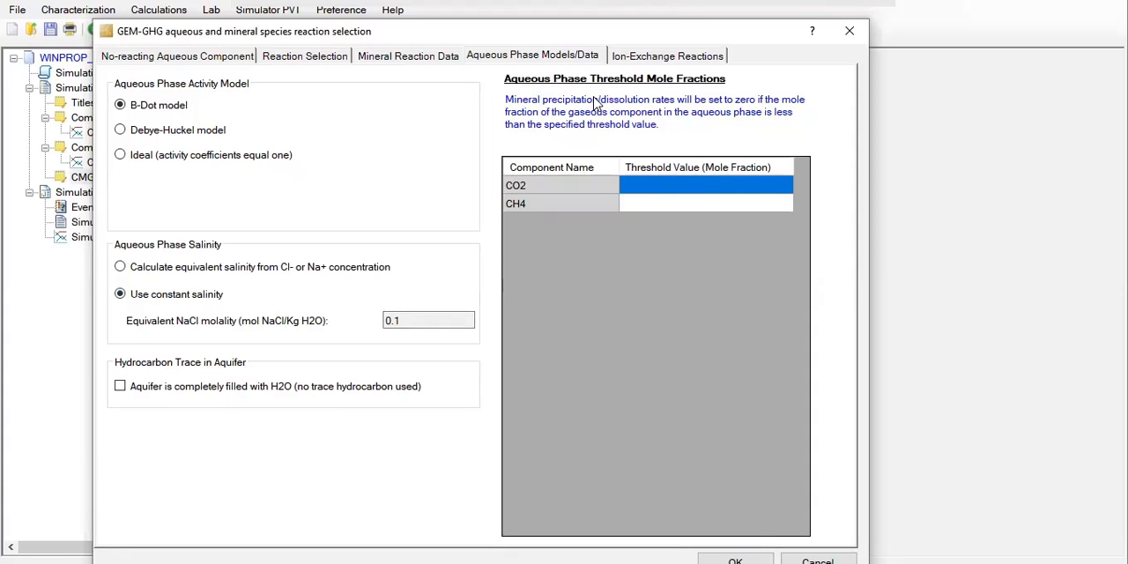
mouse_move(518, 109)
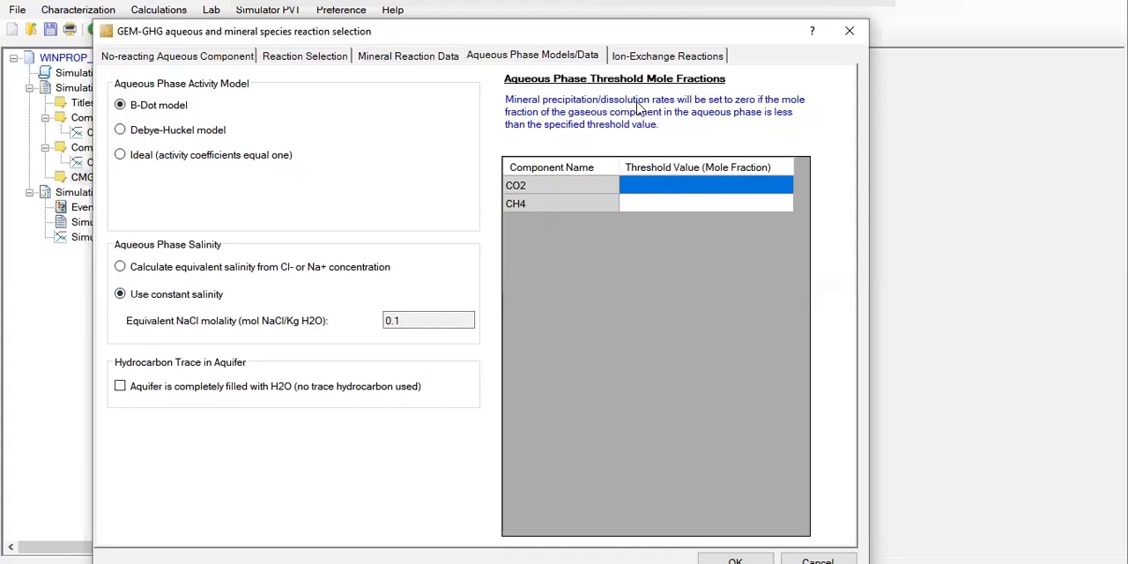
mouse_move(747, 115)
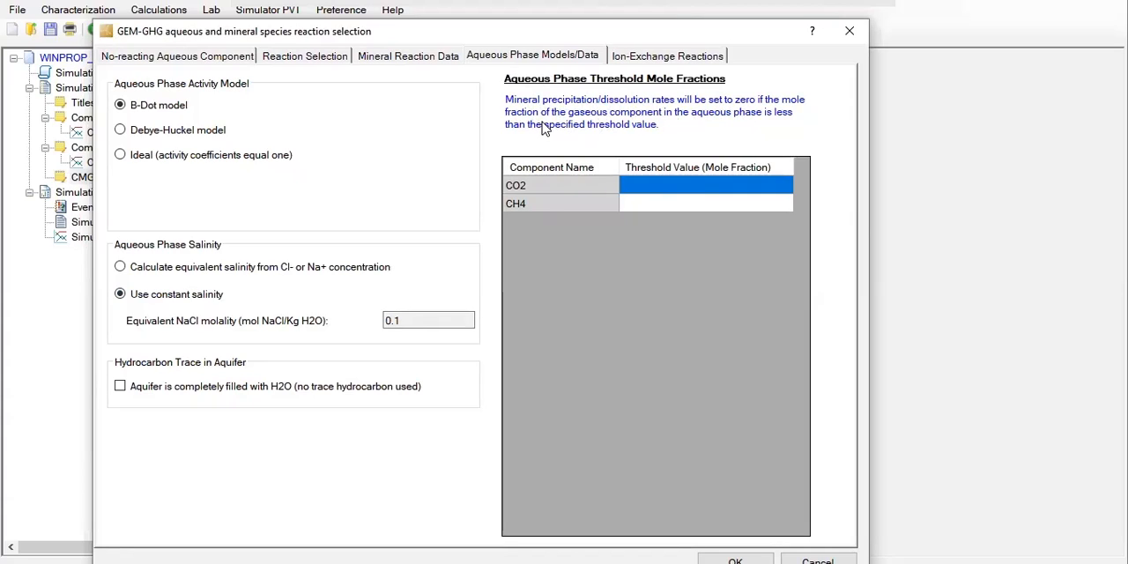
mouse_move(725, 125)
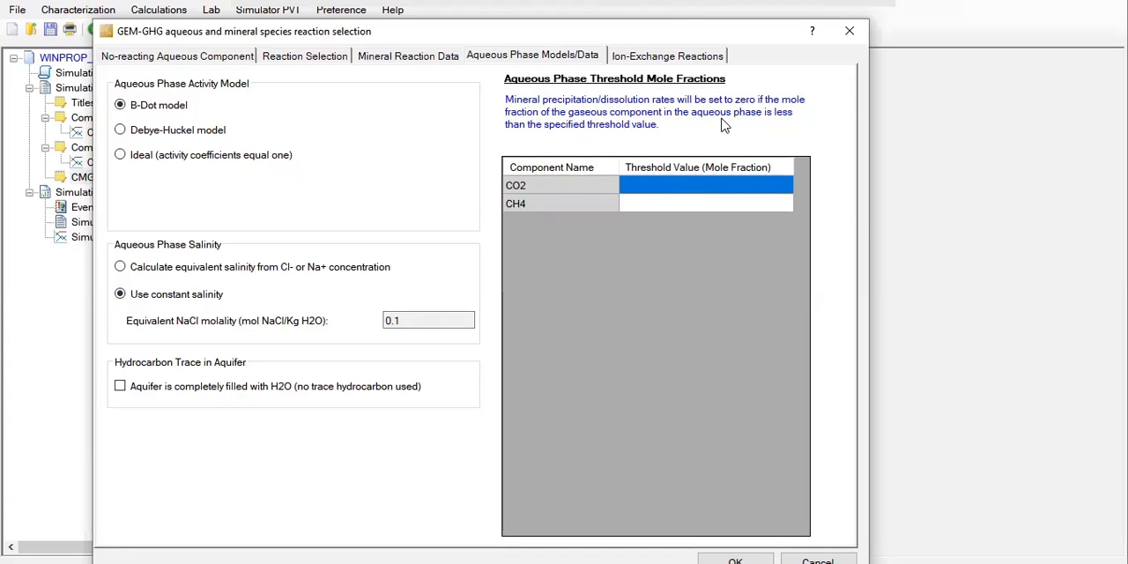
mouse_move(580, 137)
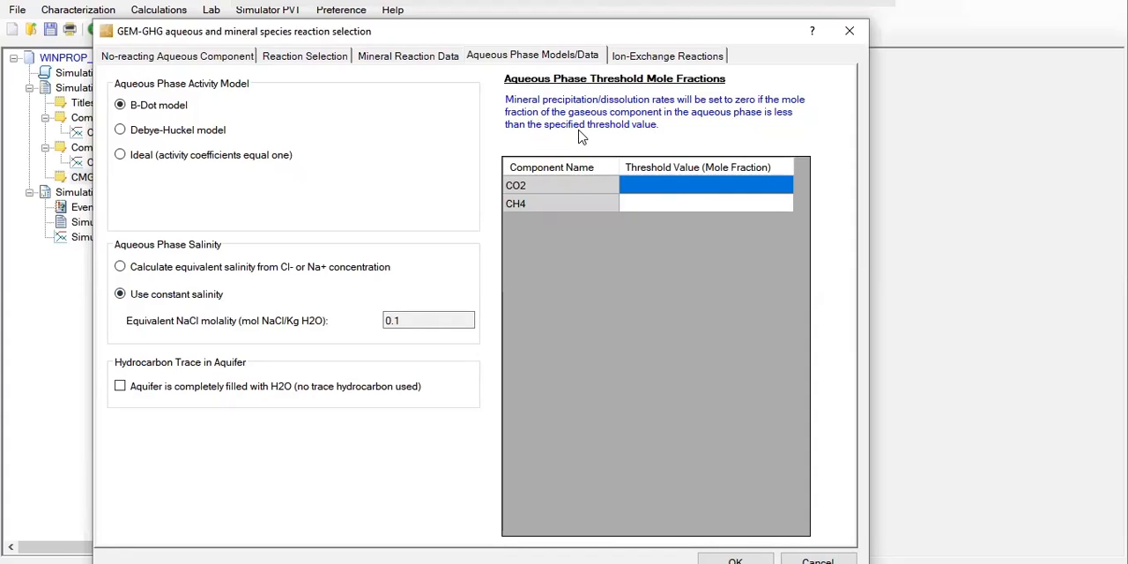
mouse_move(622, 141)
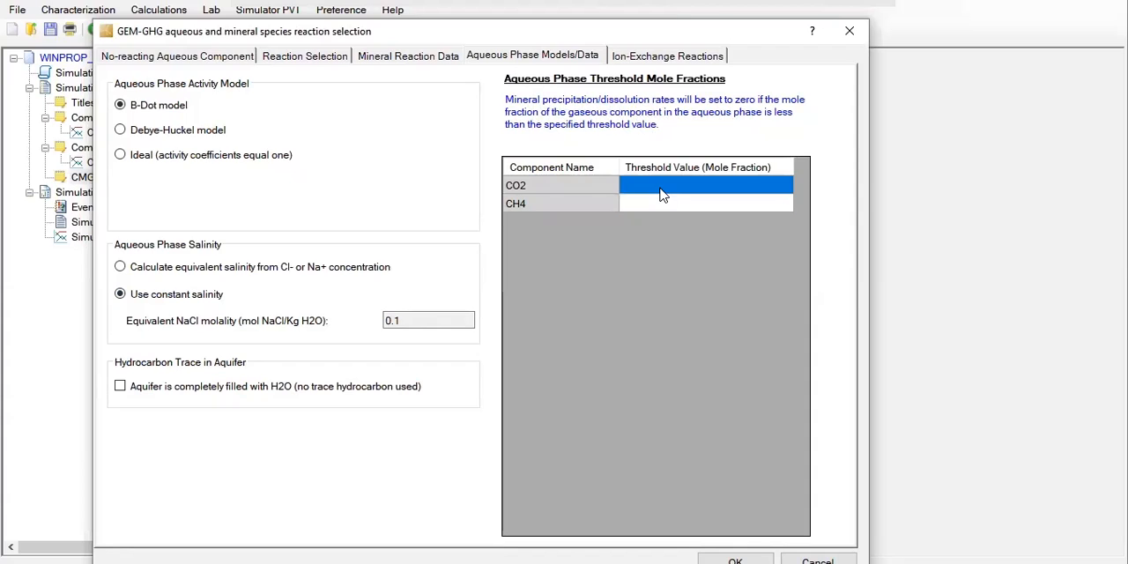
Enter threshold mole fractions of 0.0001 for CO2 and 1 for CH4.
type("0.0001")
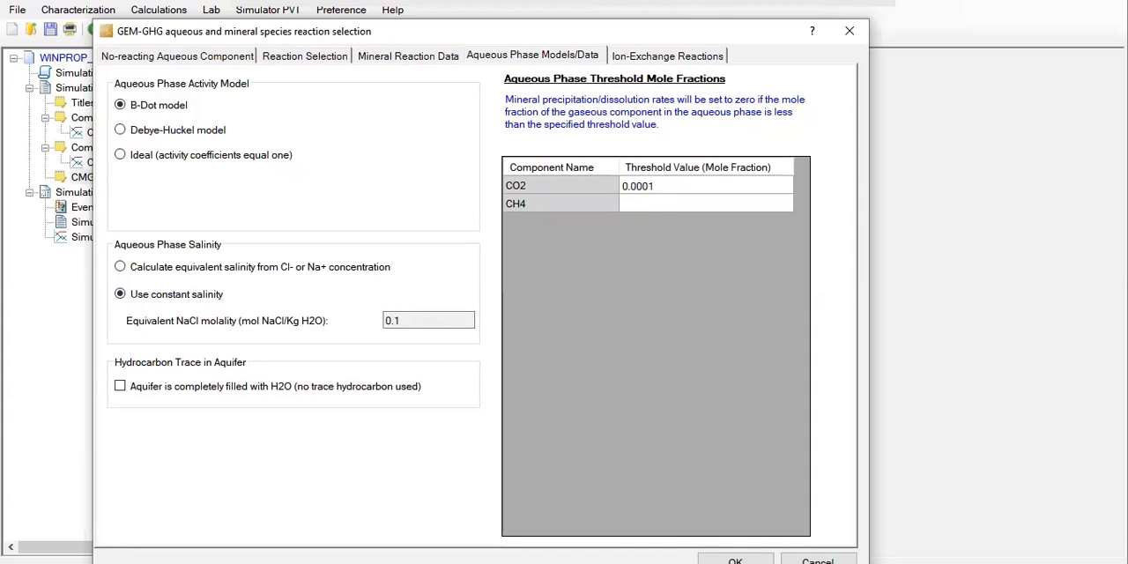
left_click(706, 202)
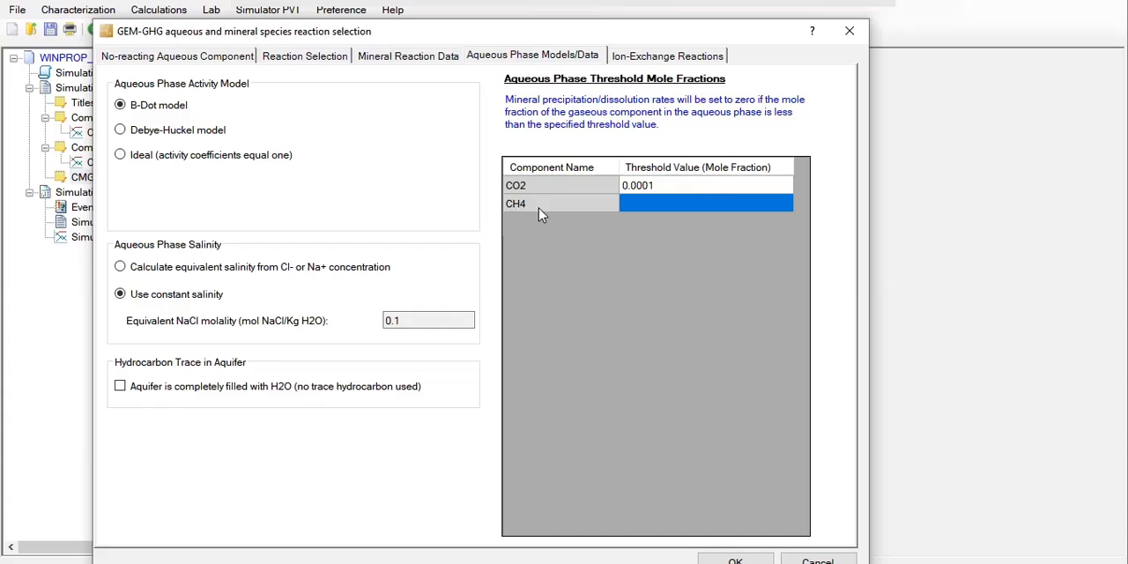
type("1")
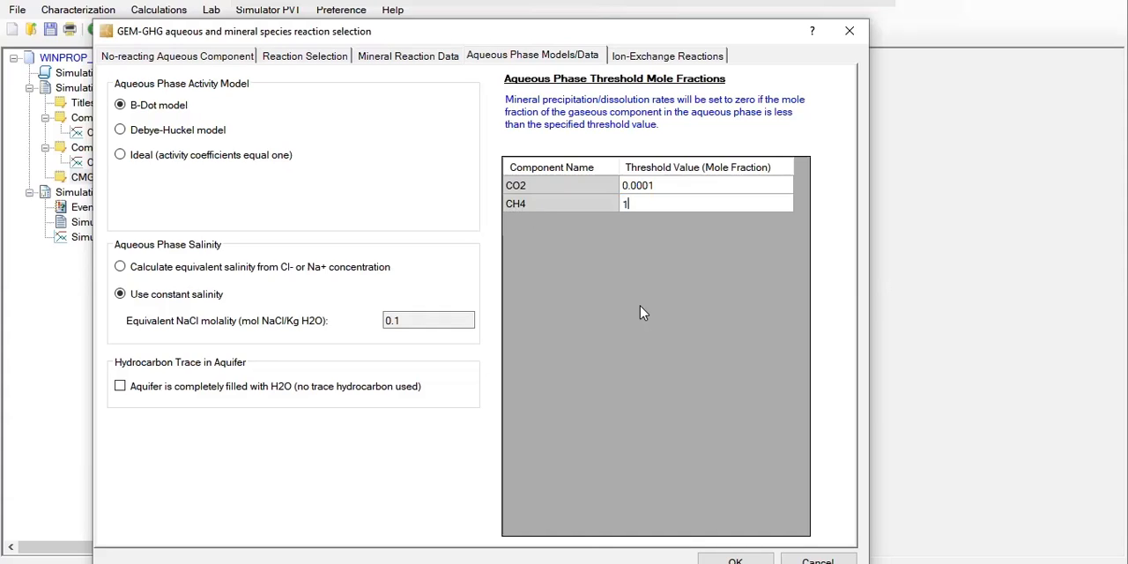
mouse_move(624, 320)
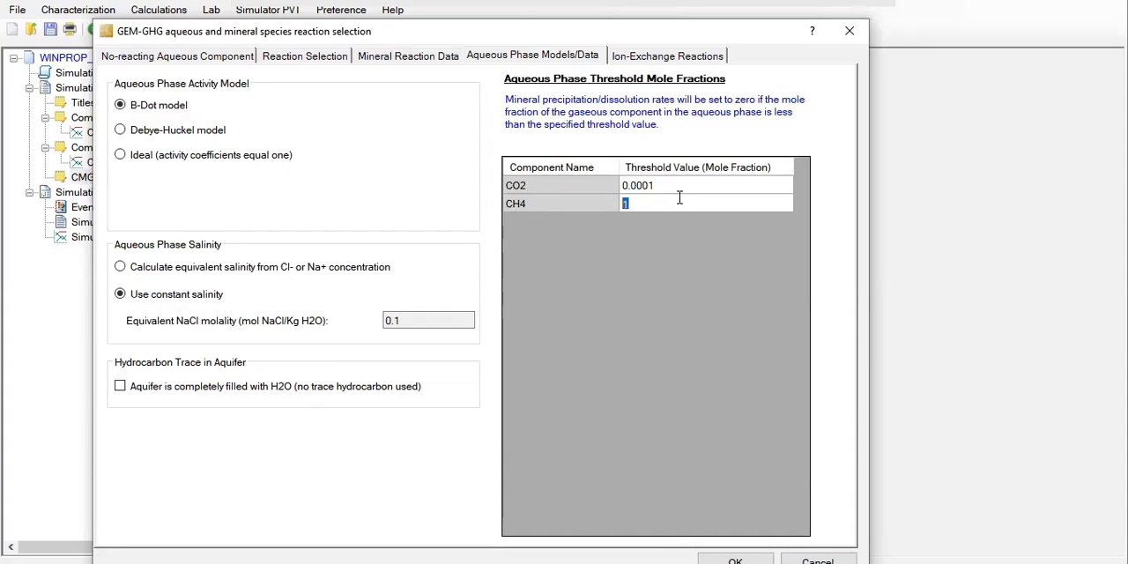
mouse_move(596, 35)
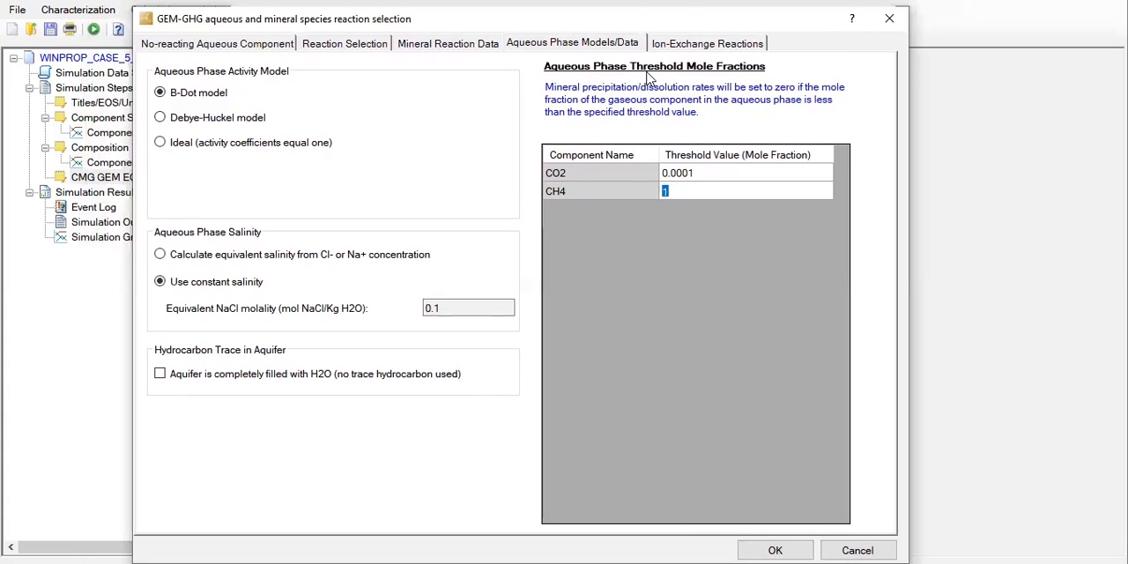
mouse_move(712, 79)
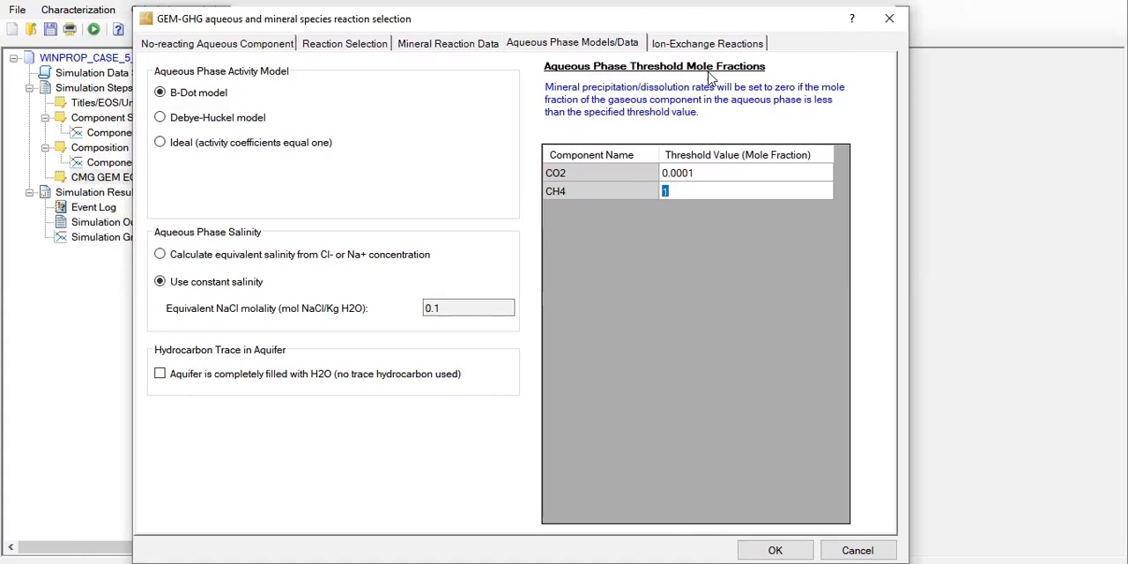
mouse_move(582, 99)
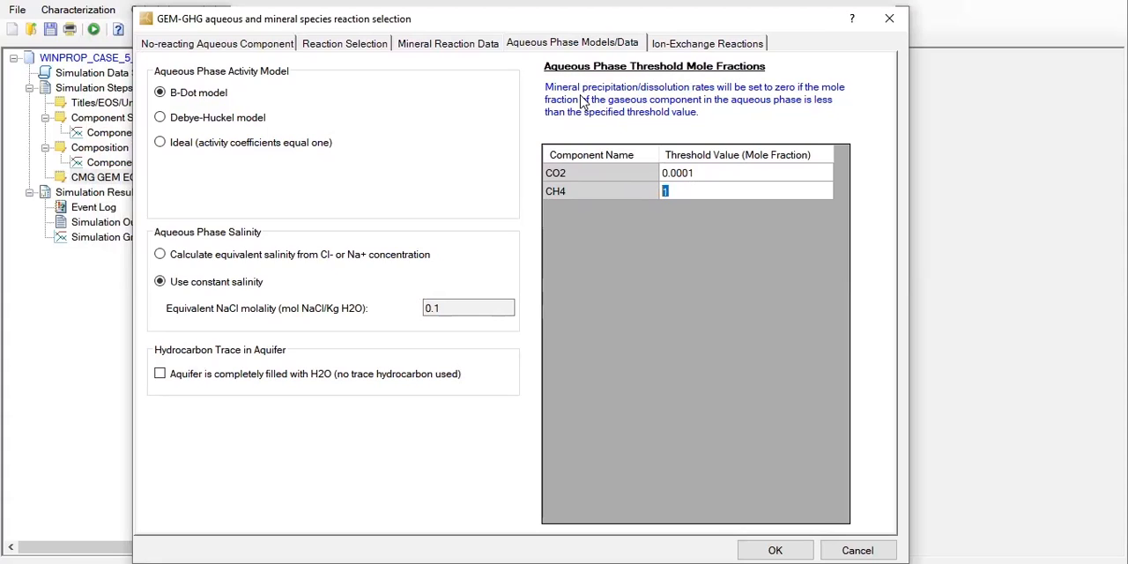
mouse_move(617, 94)
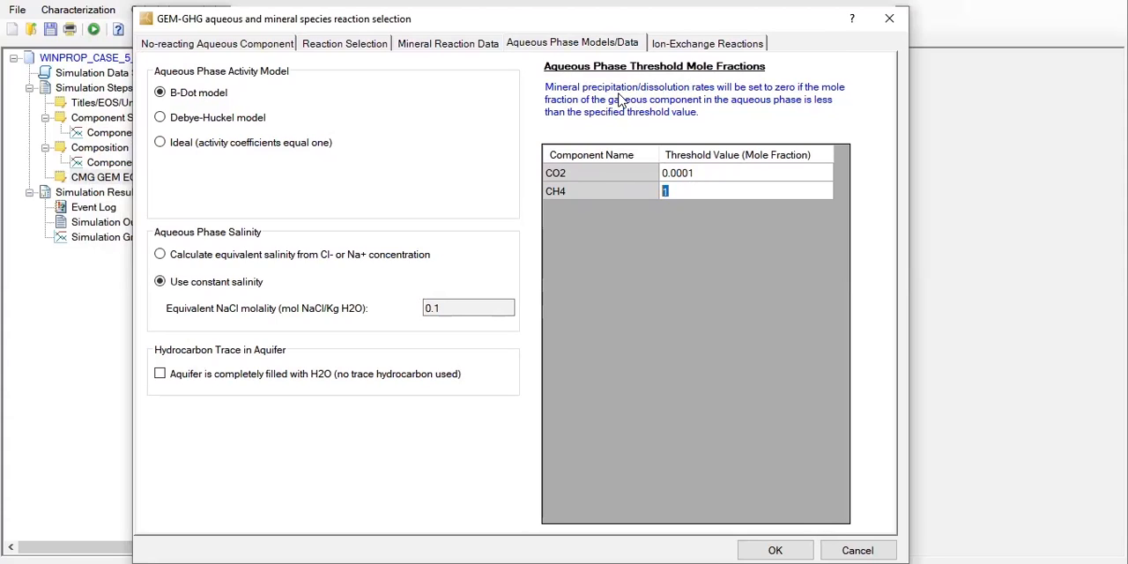
mouse_move(600, 115)
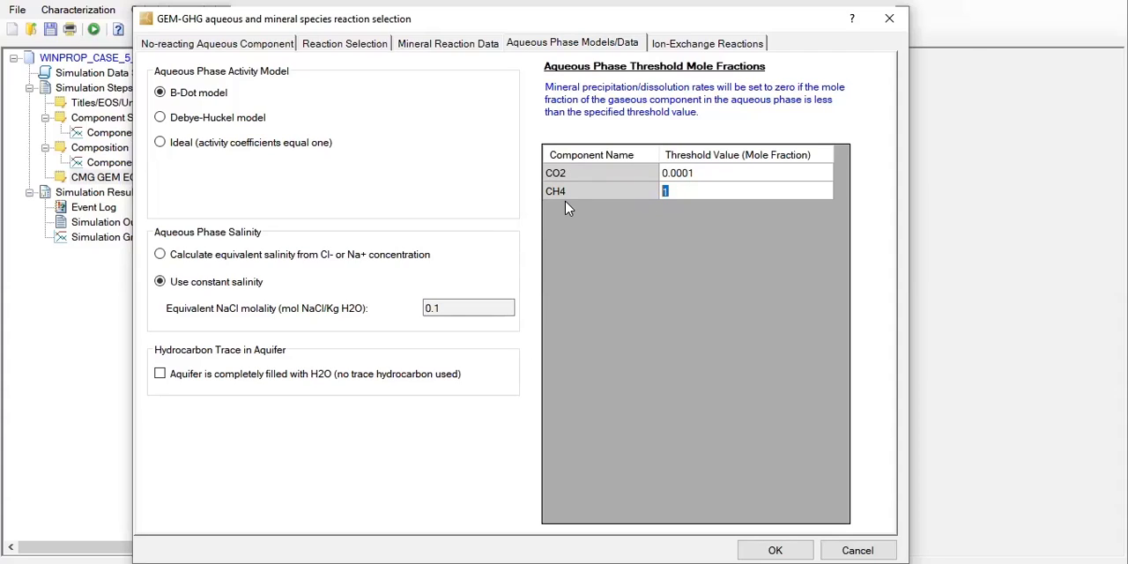
mouse_move(656, 198)
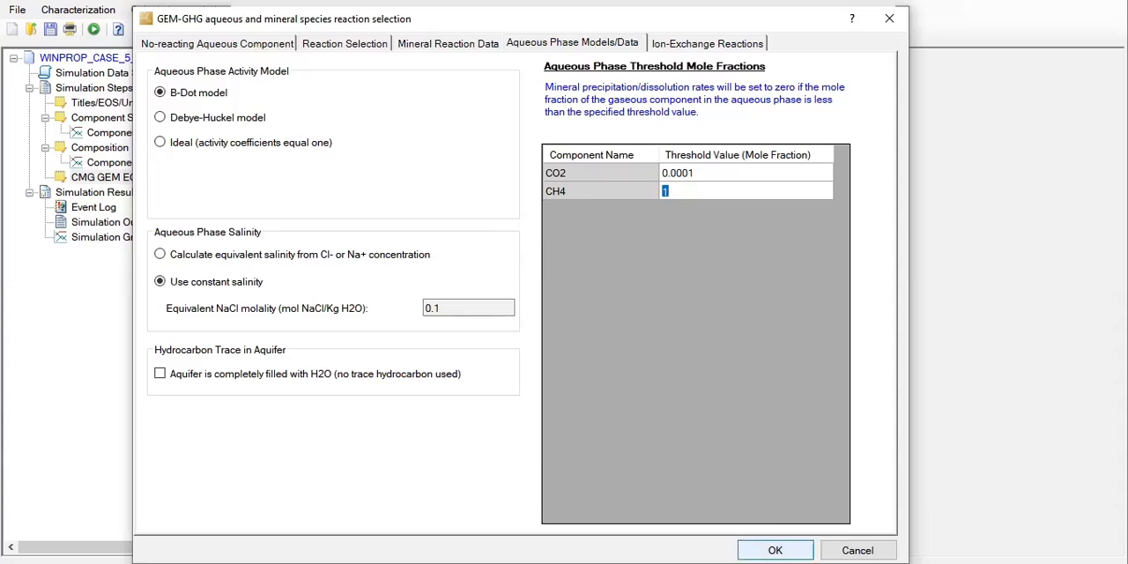
Confirm the GEM-GHG reaction selection dialog with OK.
left_click(774, 550)
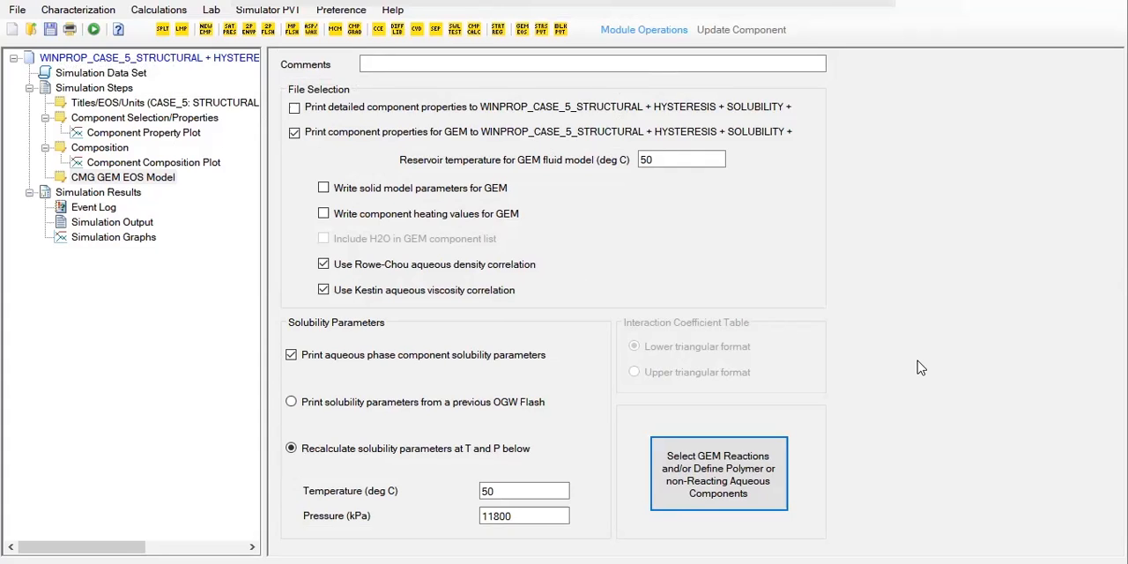
mouse_move(93, 29)
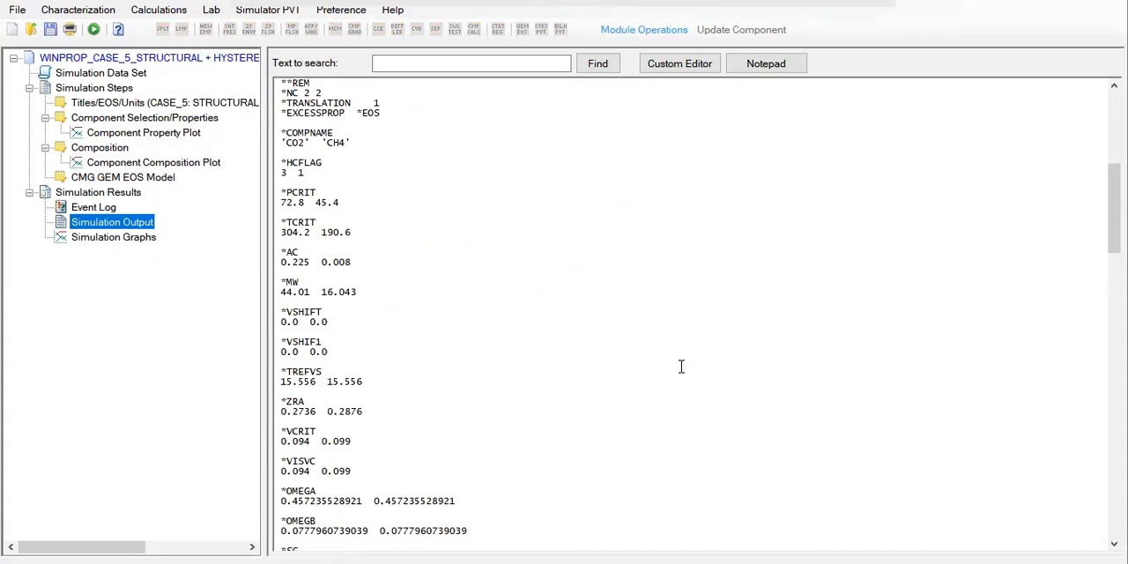
Scroll the simulation output down to the *SALINITY *MOLAL 0.1 line.
scroll("down", 3)
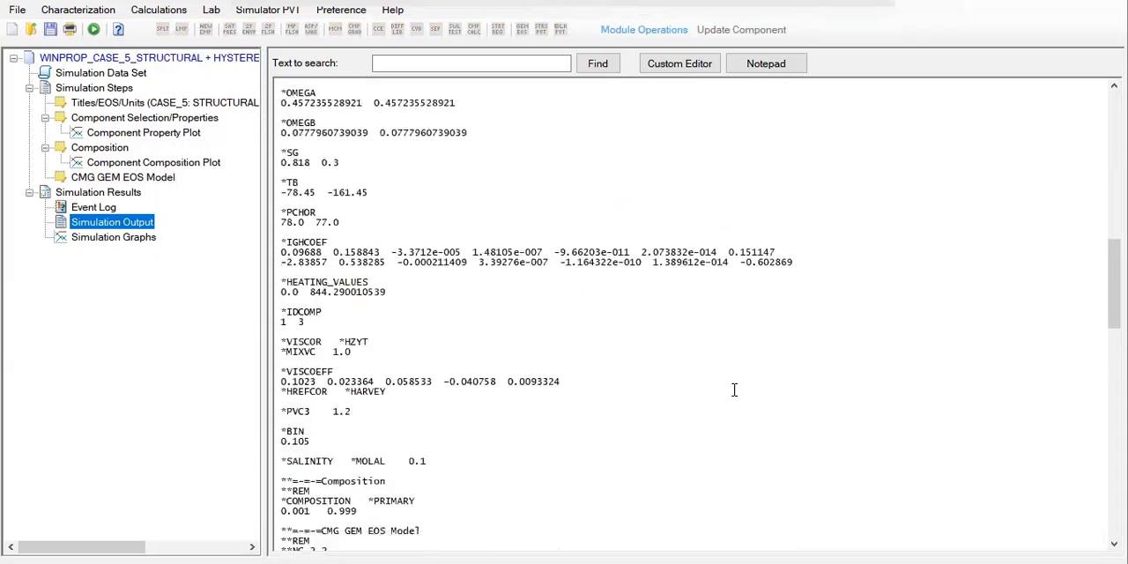
scroll("down", 3)
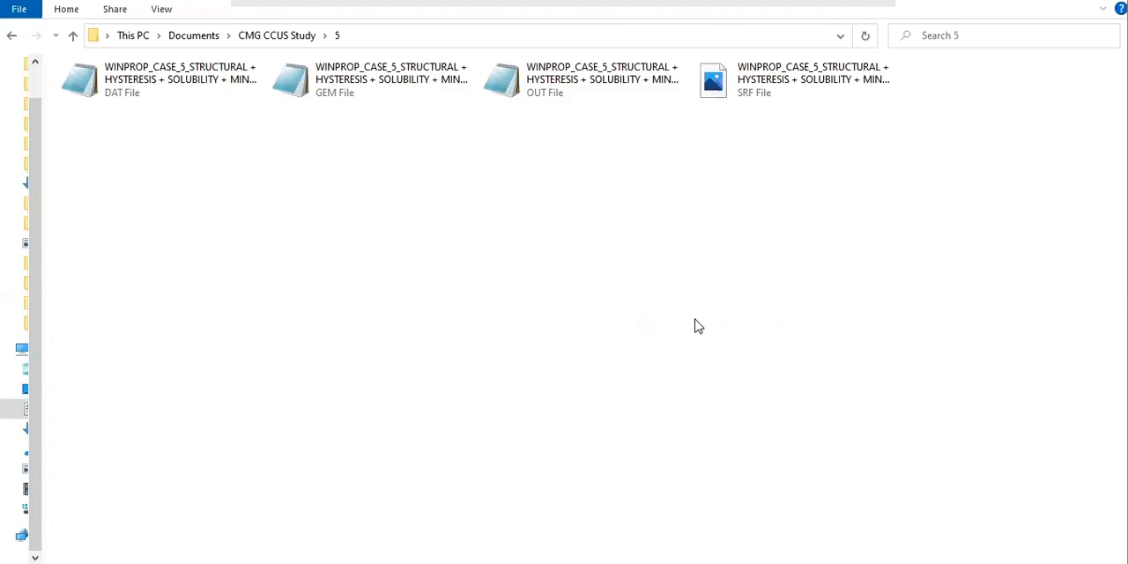
mouse_move(160, 156)
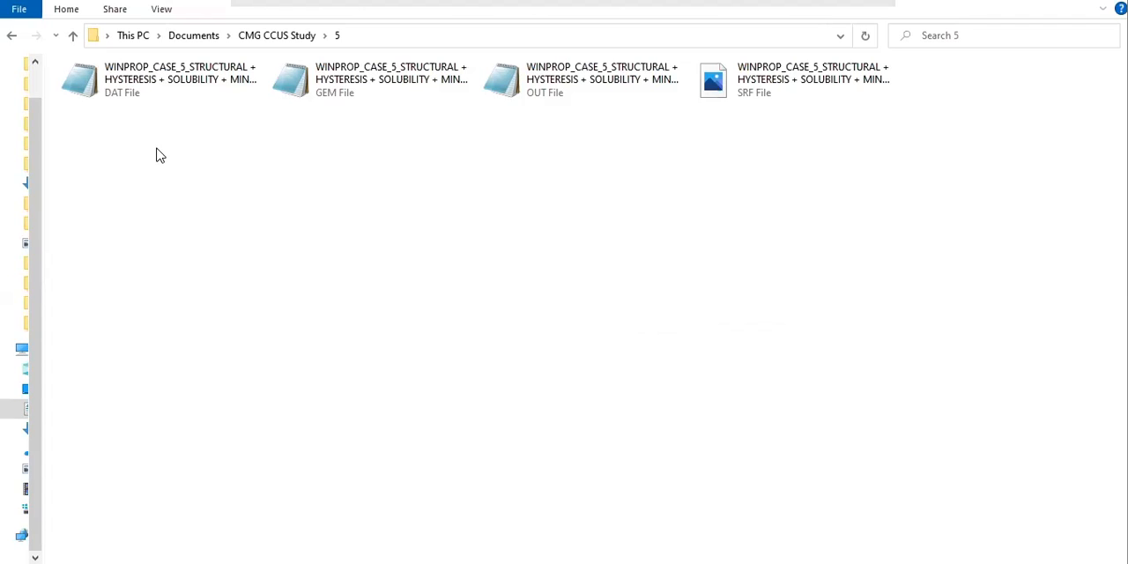
mouse_move(338, 126)
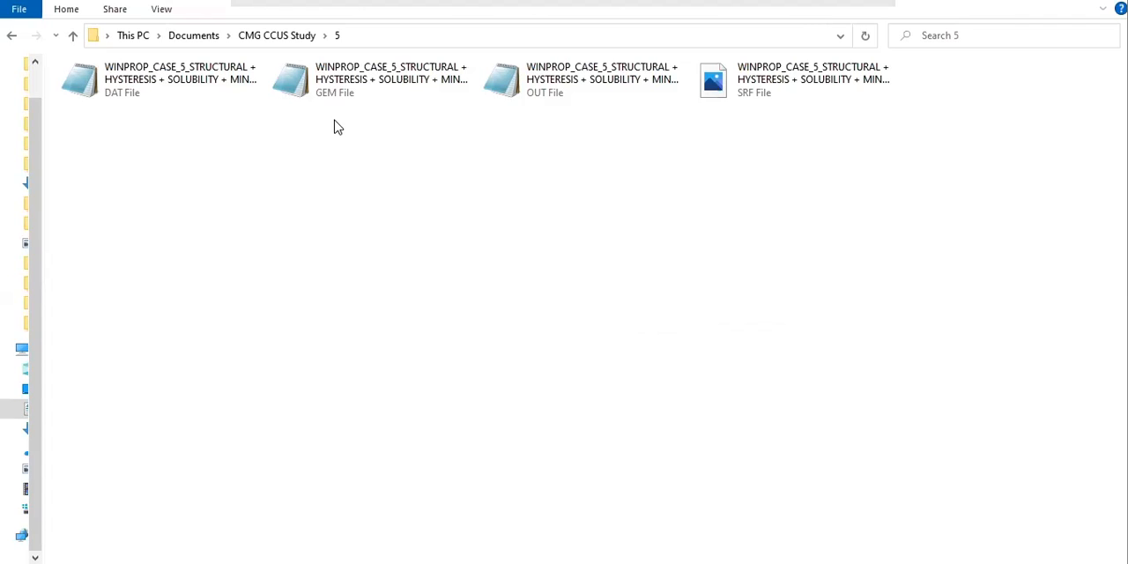